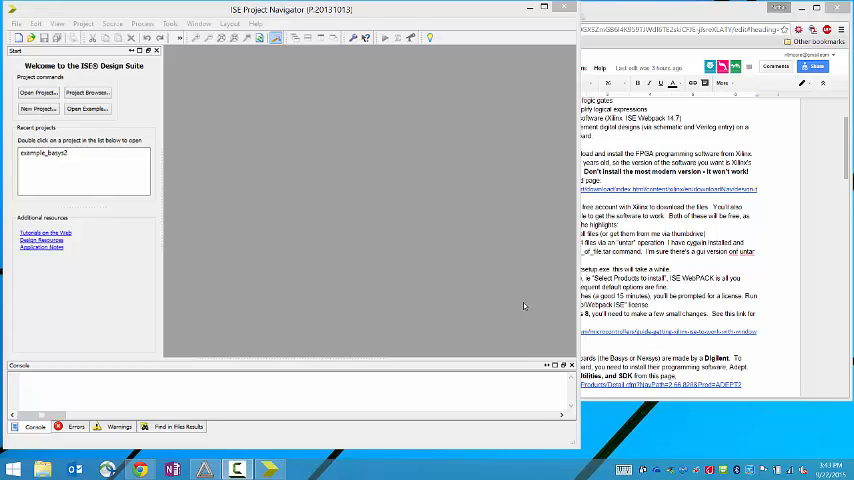
{"action": "mouse_move", "coordinate": [440, 270]}
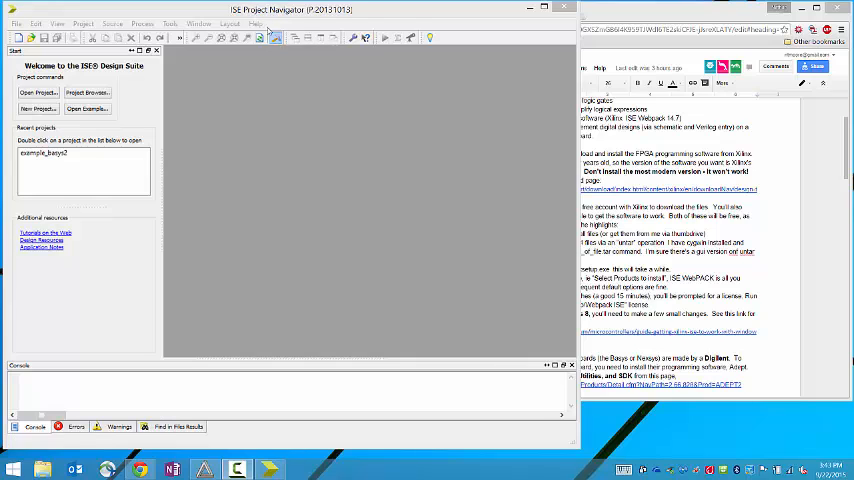
{"action": "mouse_move", "coordinate": [231, 70]}
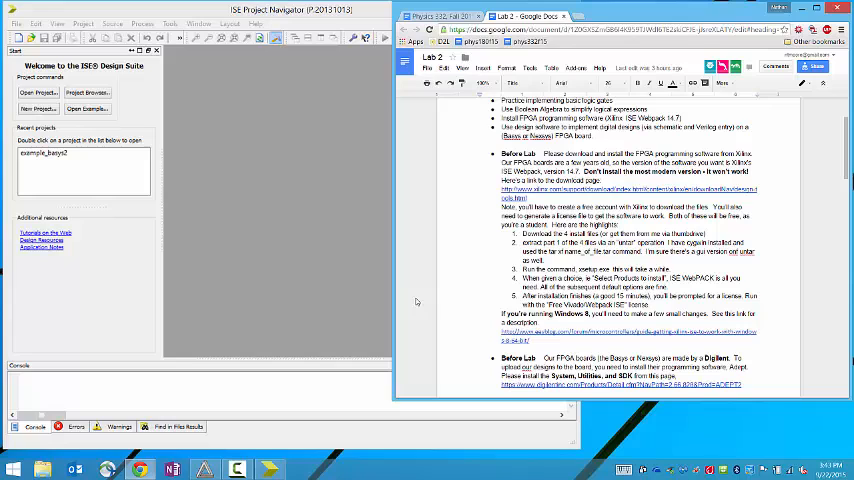
{"action": "mouse_move", "coordinate": [419, 321]}
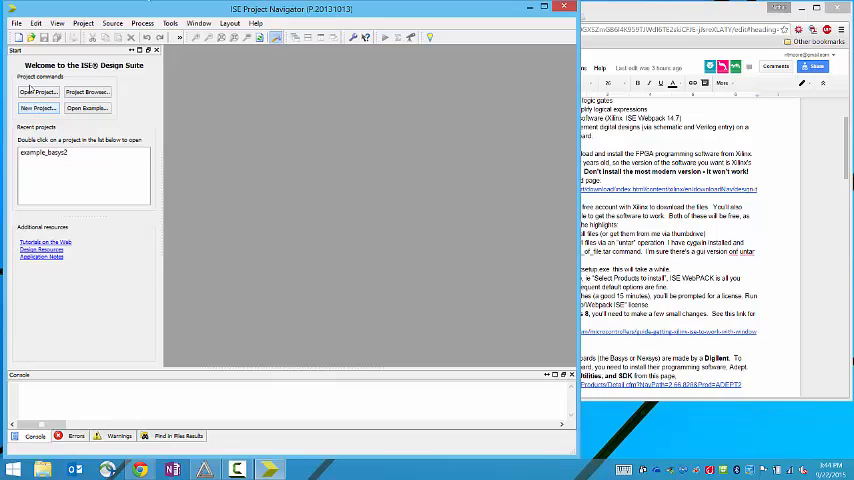
Start a new project named example_basys_2 with Schematic as the top-level source type
{"action": "left_click", "coordinate": [38, 95]}
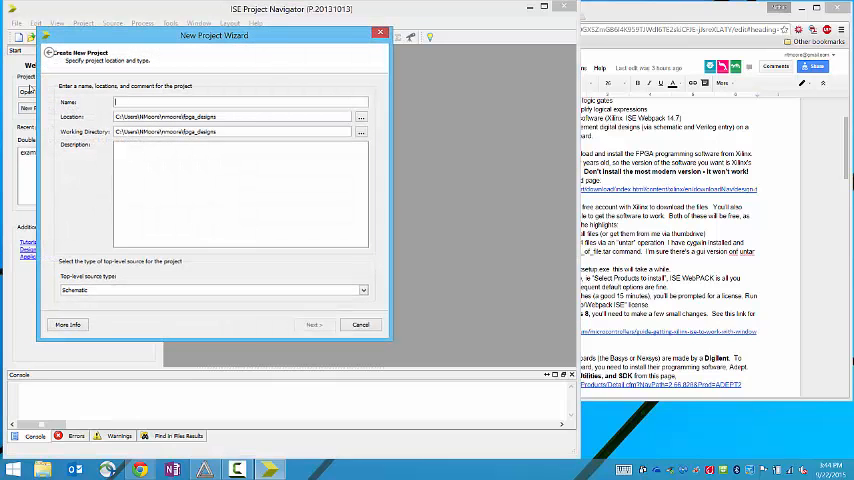
{"action": "type", "text": "example_basys_2"}
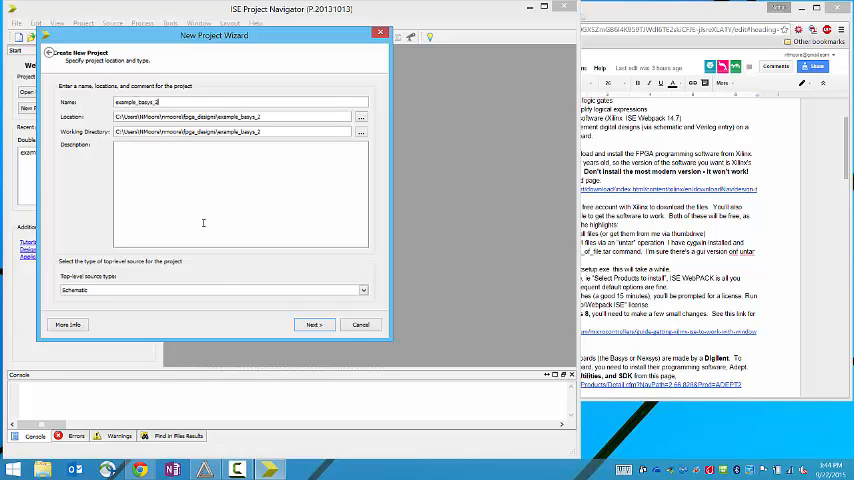
{"action": "mouse_move", "coordinate": [247, 183]}
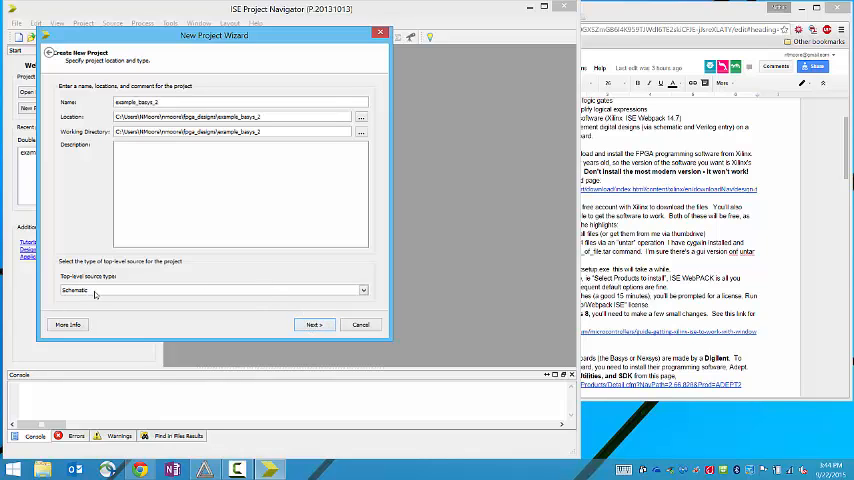
{"action": "left_click", "coordinate": [314, 324]}
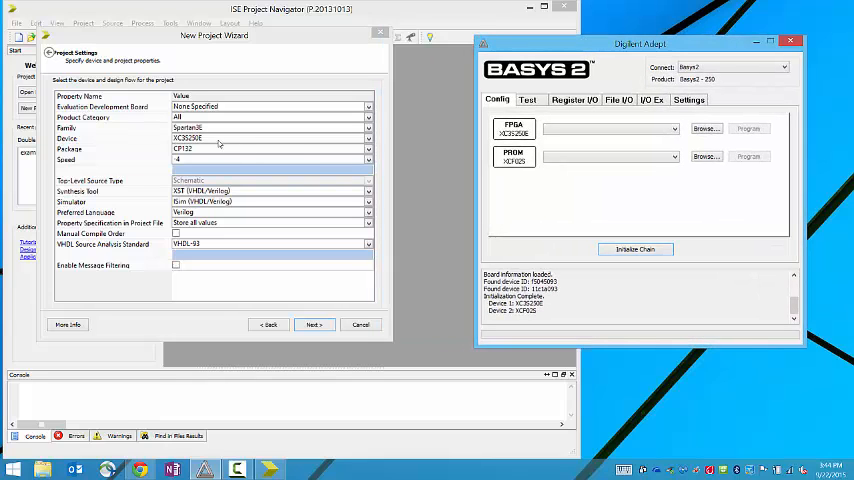
Select the XC3S250E device (CP132 package, speed -4) and continue to the summary
{"action": "left_click", "coordinate": [368, 138]}
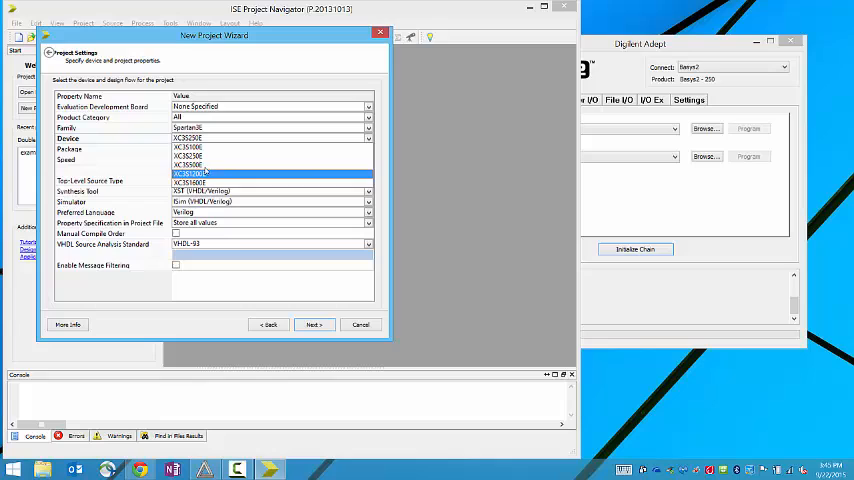
{"action": "left_click", "coordinate": [190, 173]}
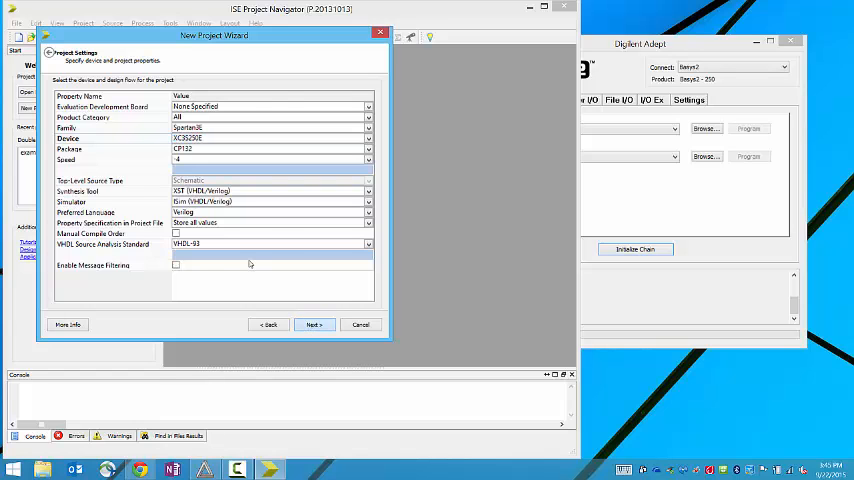
{"action": "left_click", "coordinate": [313, 324]}
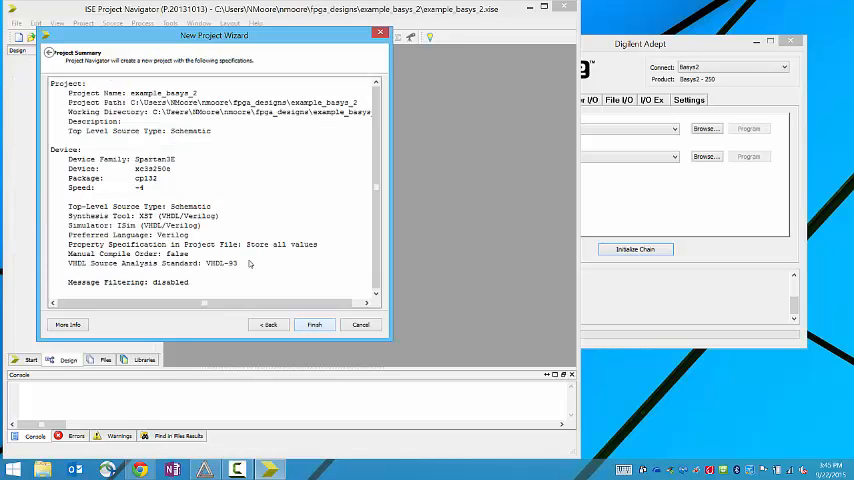
Finish the project, then add a new schematic source named main_schematic
{"action": "left_click", "coordinate": [314, 324]}
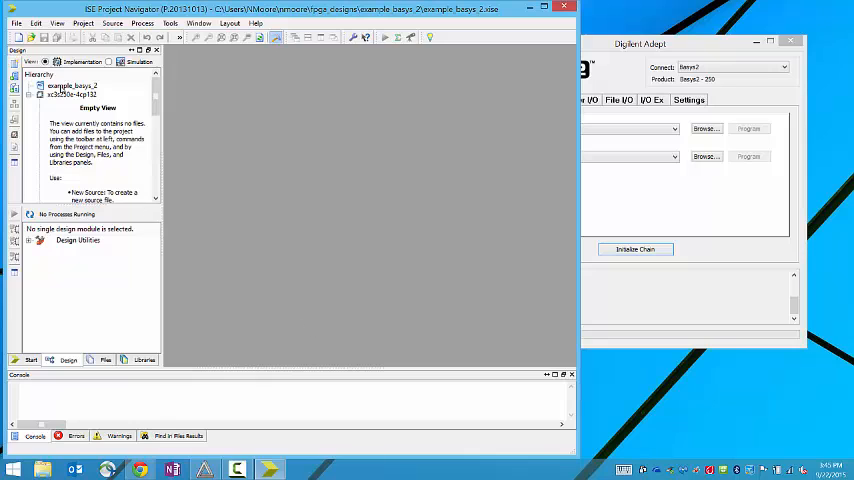
{"action": "right_click", "coordinate": [72, 85]}
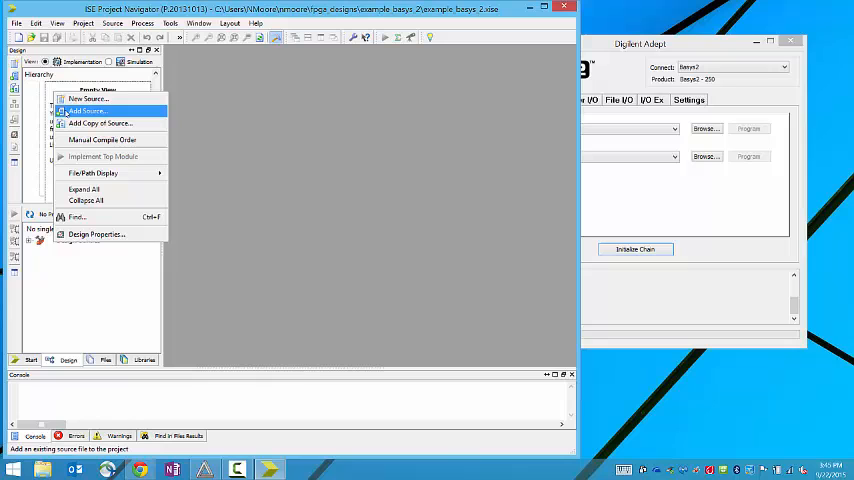
{"action": "left_click", "coordinate": [87, 99]}
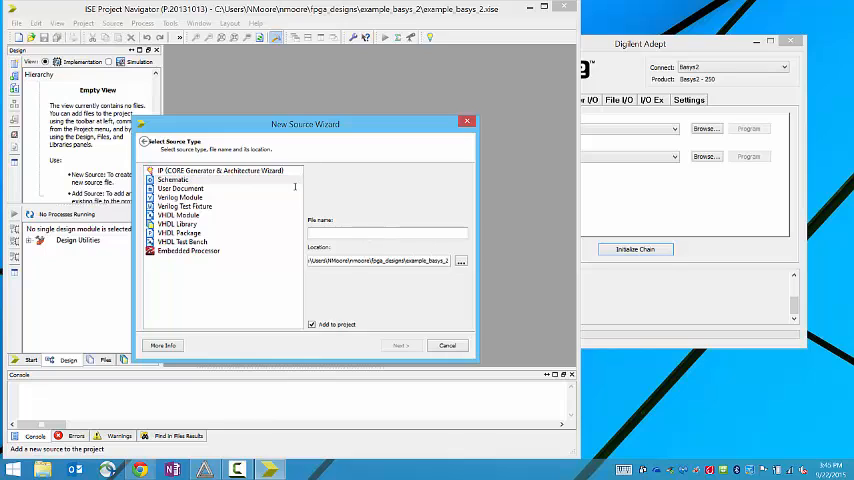
{"action": "type", "text": "main_schematic"}
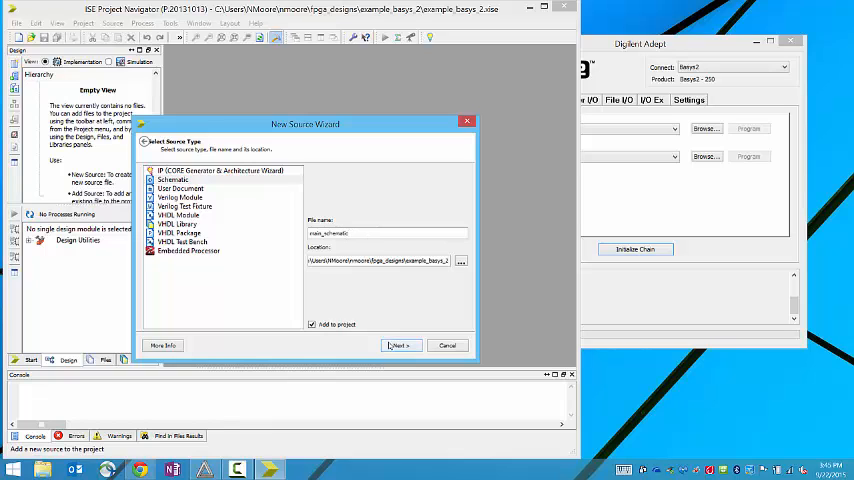
{"action": "left_click", "coordinate": [399, 345]}
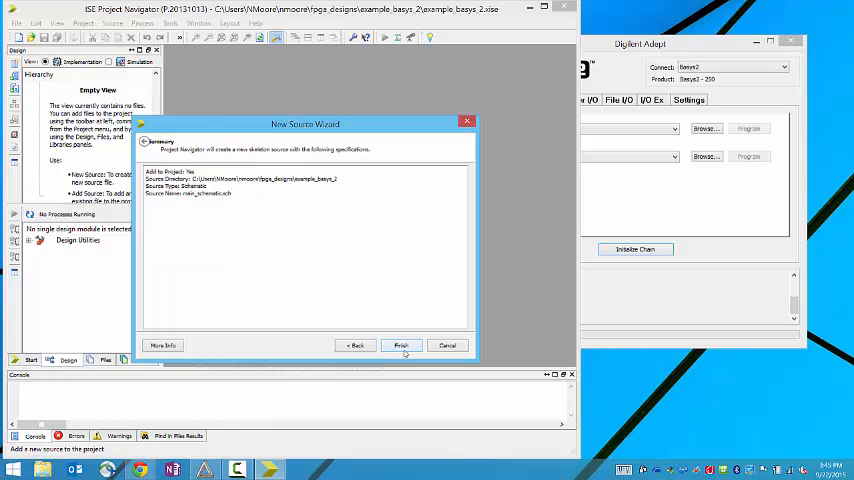
{"action": "left_click", "coordinate": [400, 345]}
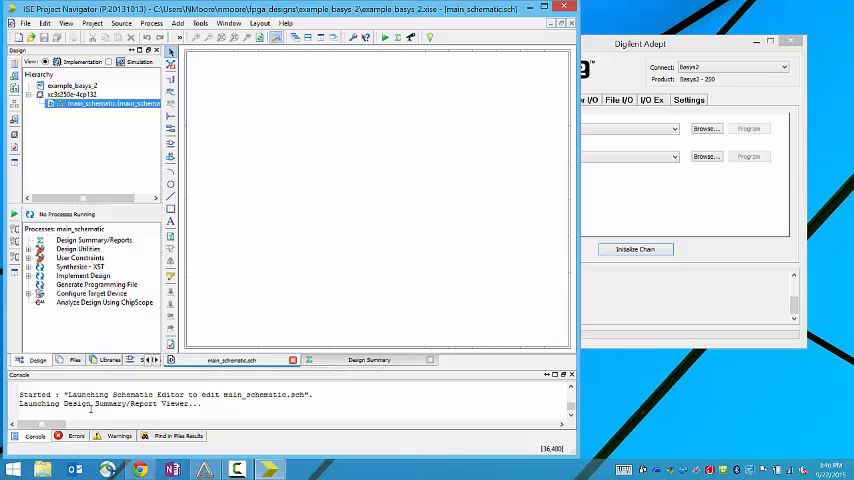
{"action": "mouse_move", "coordinate": [364, 262]}
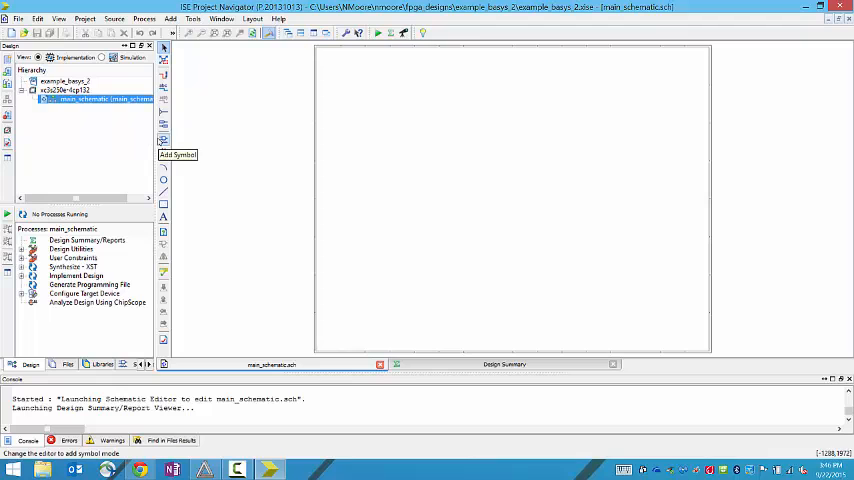
Pick the inv symbol from the Logic category in the symbol library
{"action": "left_click", "coordinate": [163, 140]}
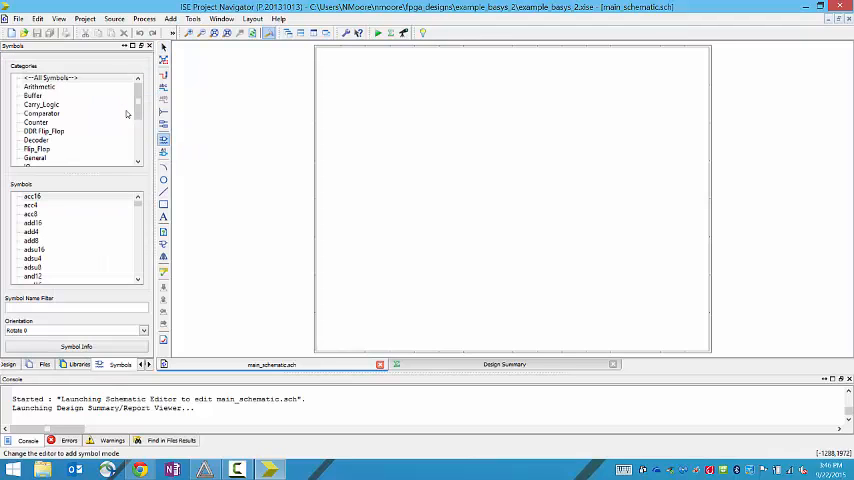
{"action": "left_click", "coordinate": [33, 259]}
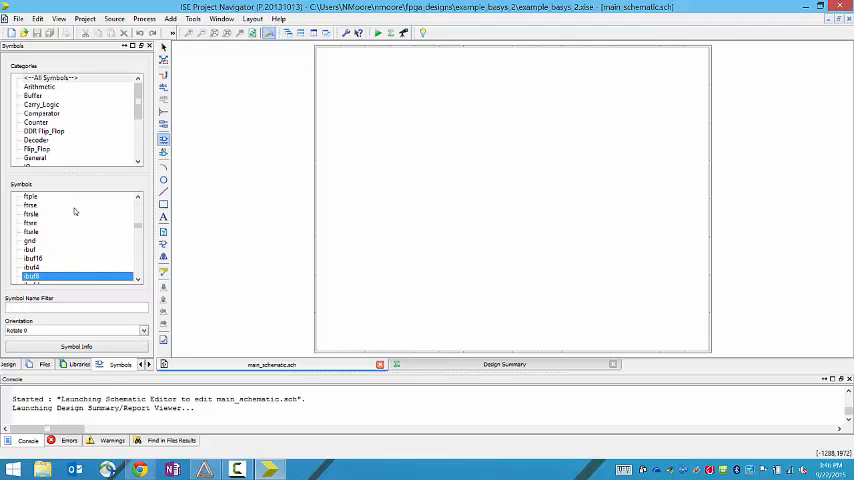
{"action": "scroll", "scroll_direction": "down", "scroll_amount": 3}
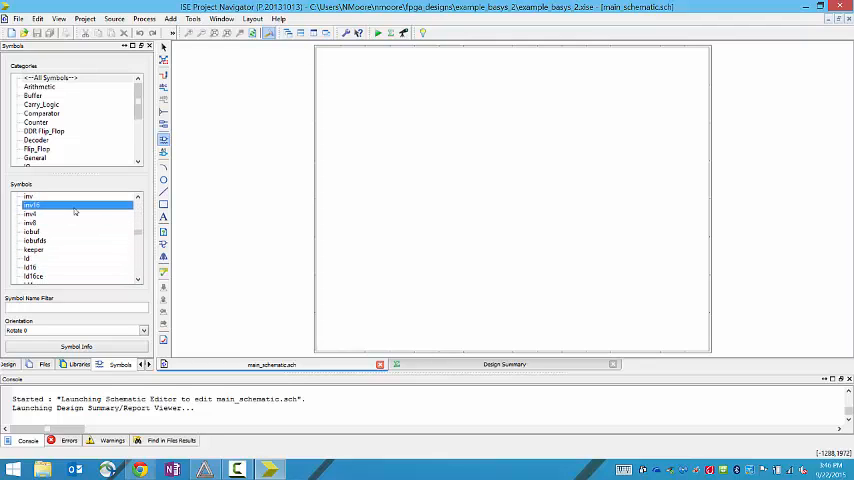
{"action": "left_click", "coordinate": [30, 199]}
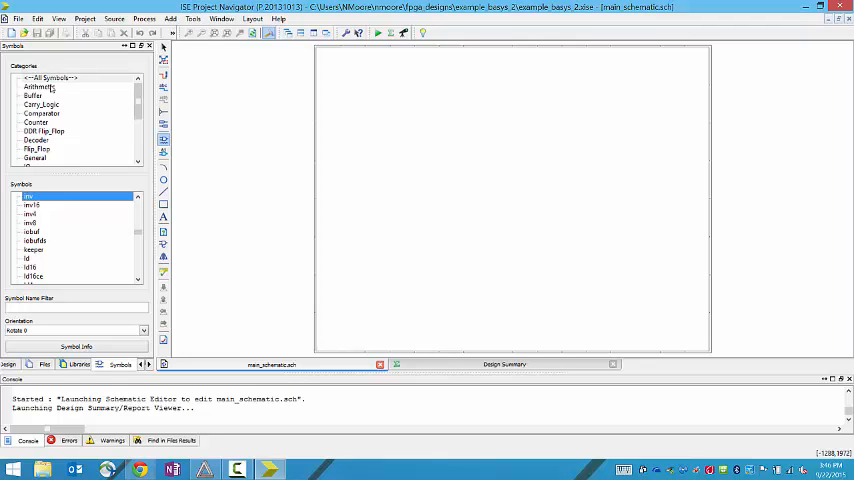
{"action": "scroll", "scroll_direction": "down", "scroll_amount": 3}
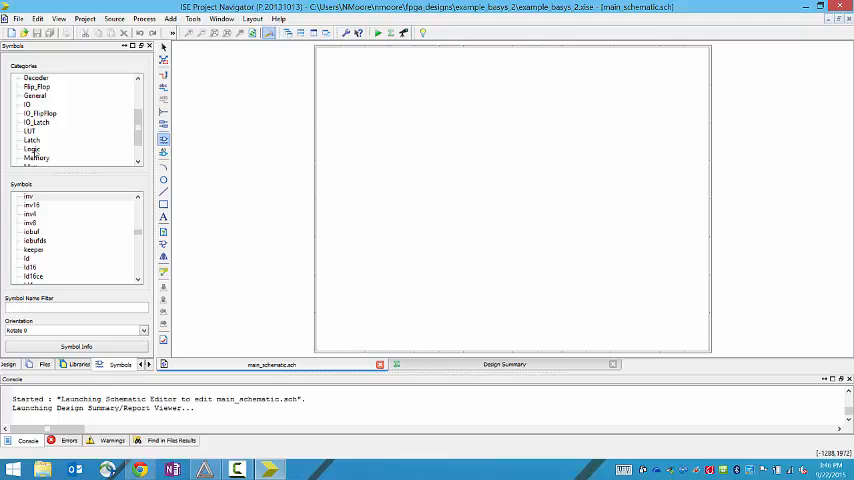
{"action": "mouse_move", "coordinate": [37, 160]}
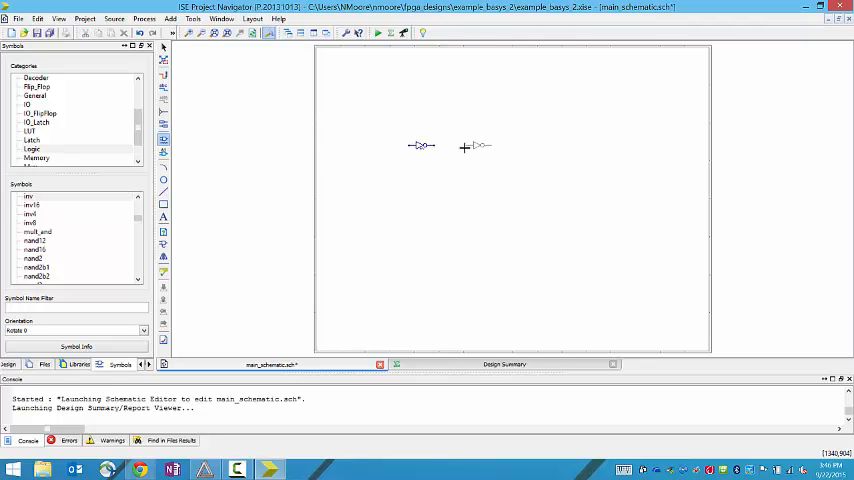
Place a second inverter and connect the two inverters with a wire
{"action": "left_click", "coordinate": [425, 191]}
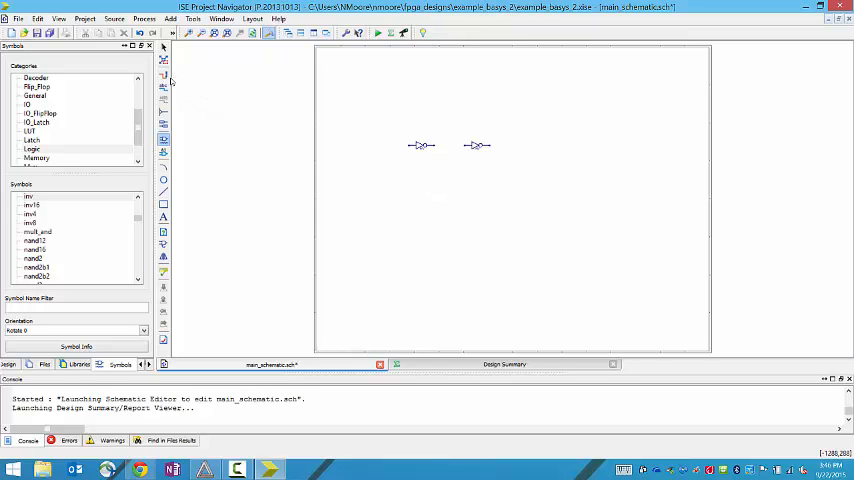
{"action": "left_click", "coordinate": [162, 75]}
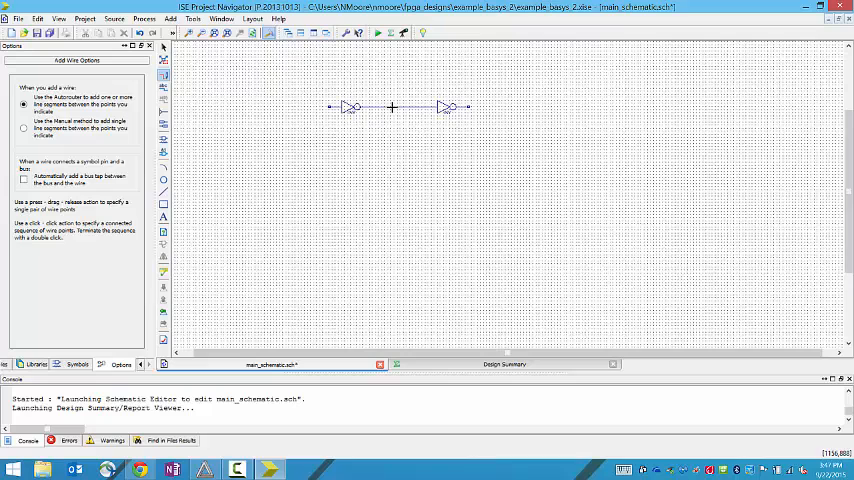
{"action": "left_click_drag", "start_coordinate": [393, 107], "coordinate": [393, 158]}
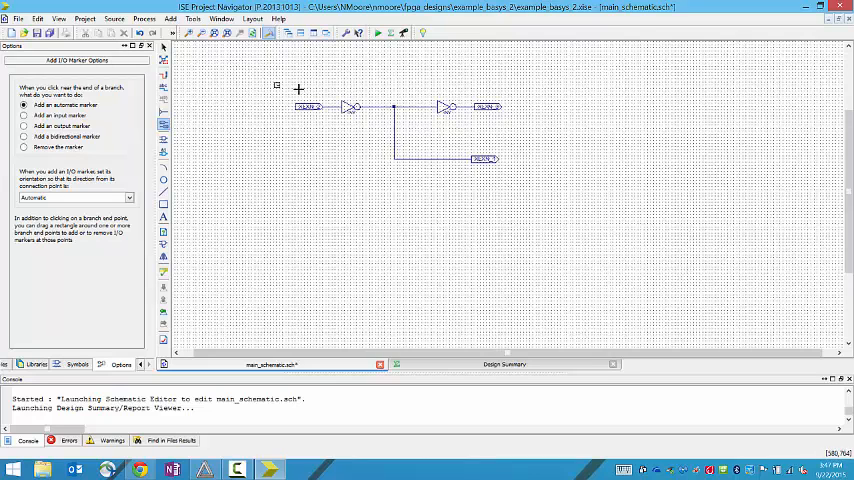
Rename the input port marker to A_IN
{"action": "right_click", "coordinate": [305, 107]}
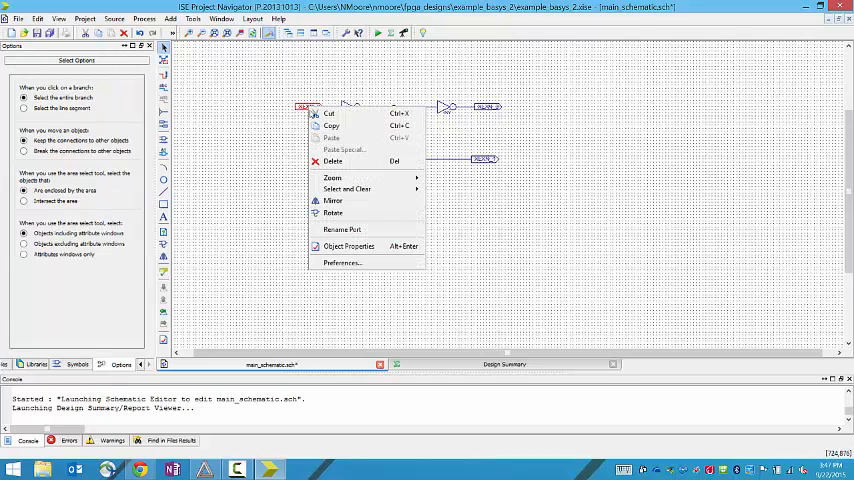
{"action": "left_click", "coordinate": [341, 229]}
{"action": "type", "text": "A_IN"}
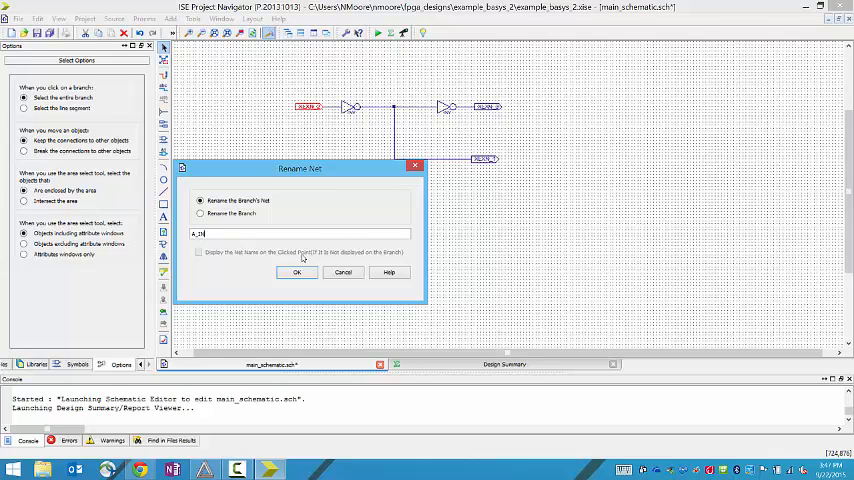
{"action": "left_click", "coordinate": [297, 272]}
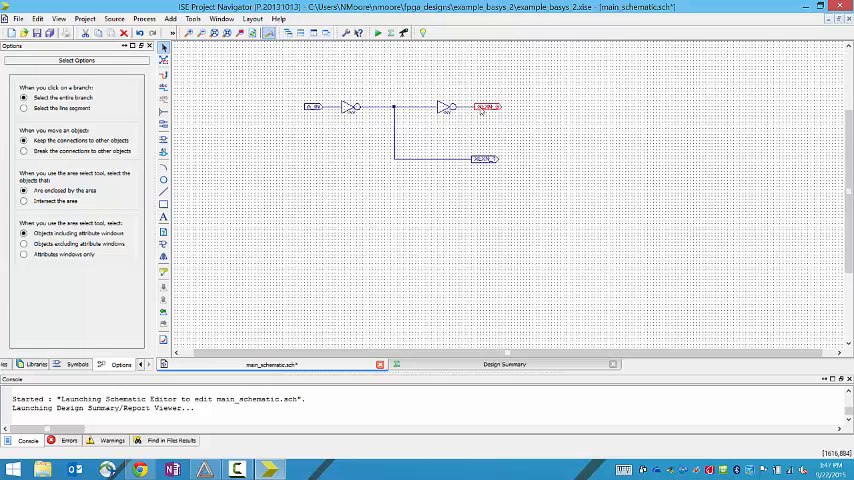
Rename the top output port marker to B_OUT
{"action": "right_click", "coordinate": [485, 107]}
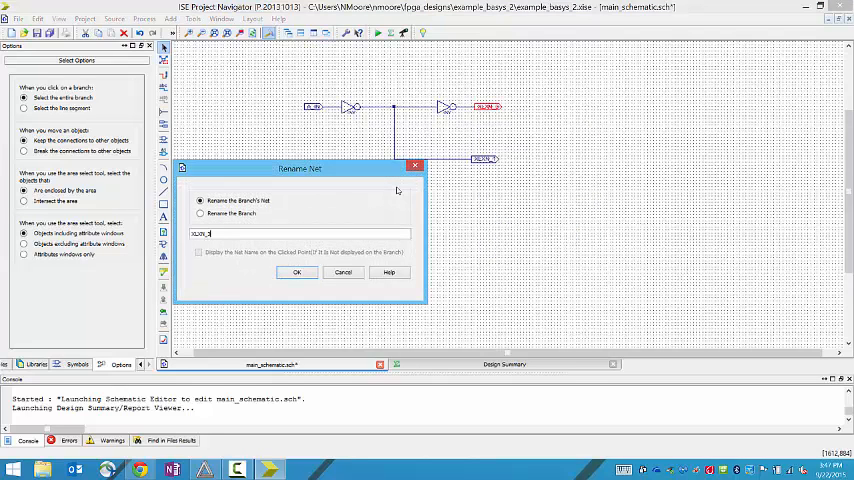
{"action": "type", "text": "B"}
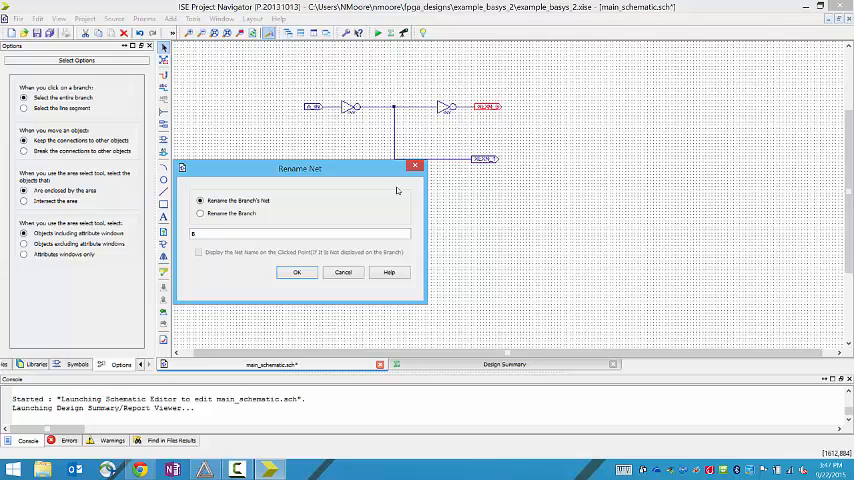
{"action": "type", "text": "_out"}
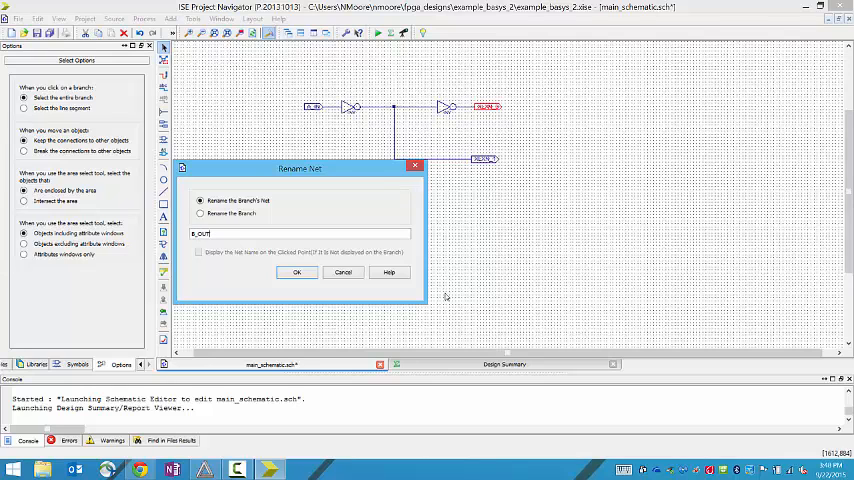
{"action": "left_click", "coordinate": [297, 272]}
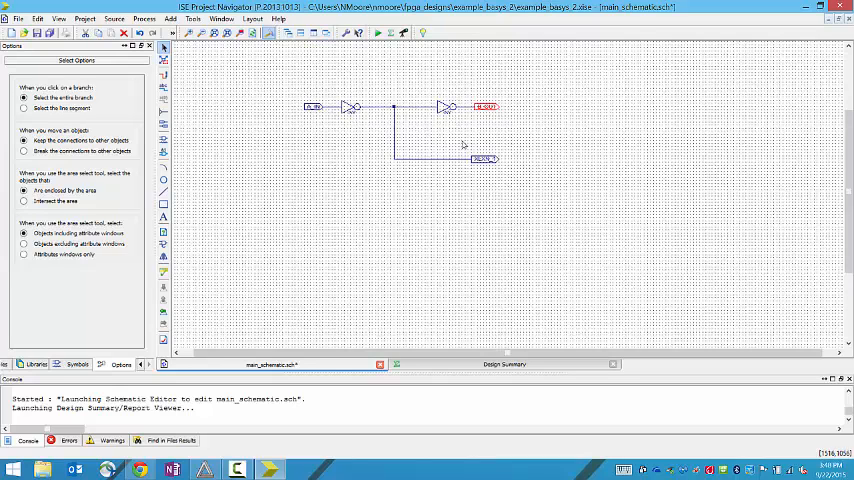
Rename the lower output port to NOT_A_OUT and return to the Design hierarchy
{"action": "right_click", "coordinate": [482, 159]}
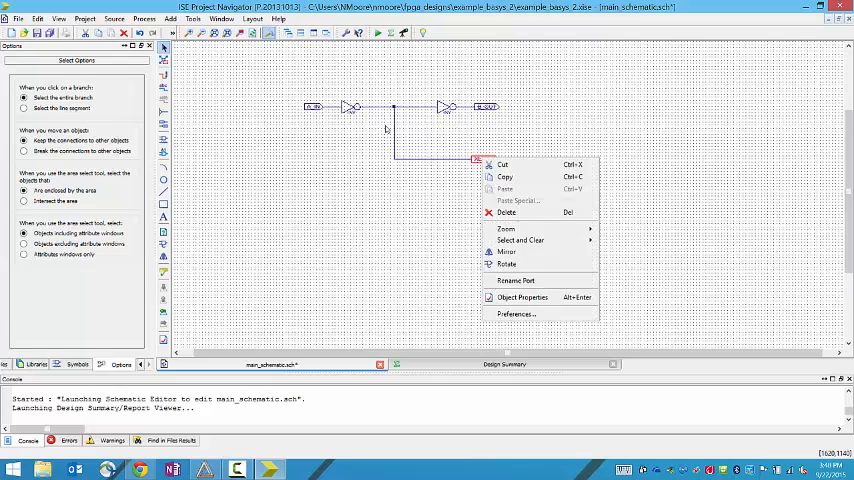
{"action": "left_click", "coordinate": [516, 281]}
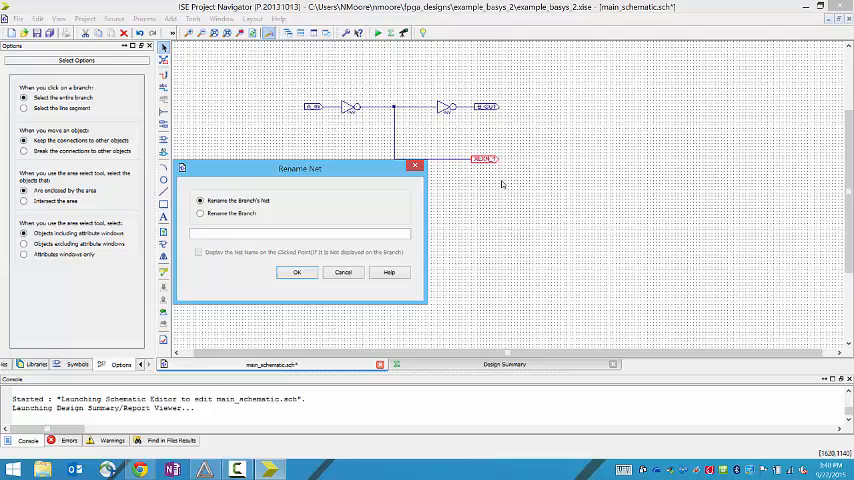
{"action": "type", "text": "NOT_A_OUT"}
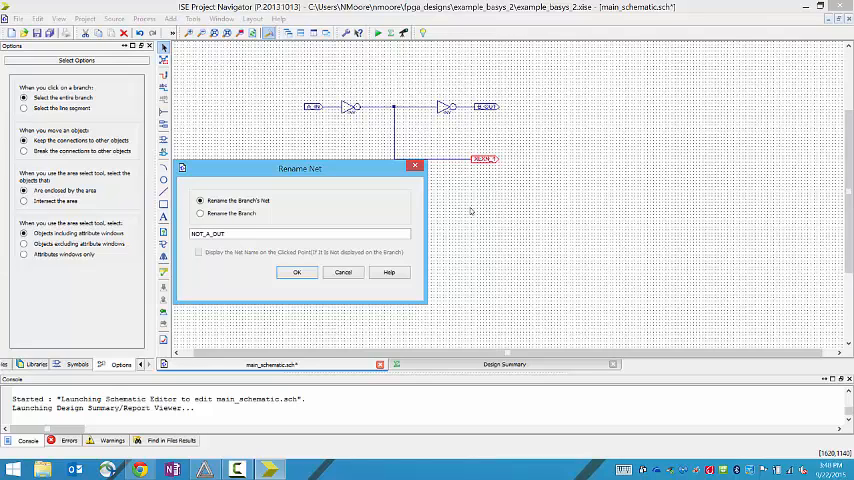
{"action": "left_click", "coordinate": [297, 272]}
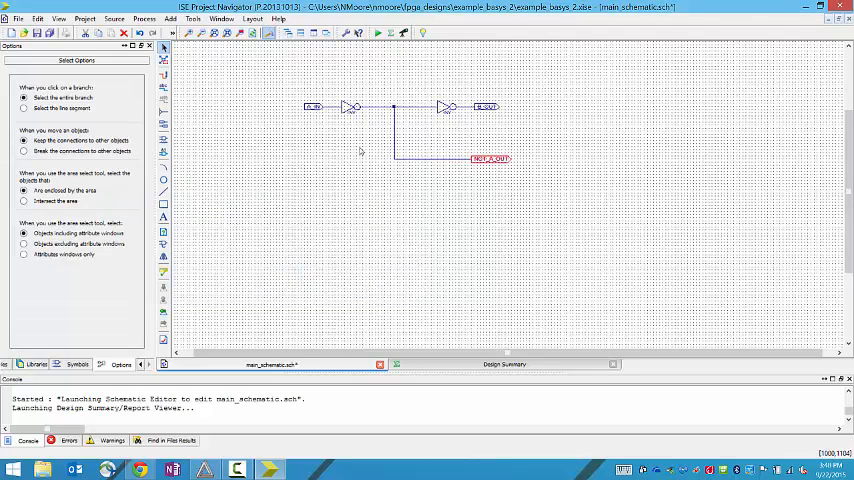
{"action": "mouse_move", "coordinate": [194, 224]}
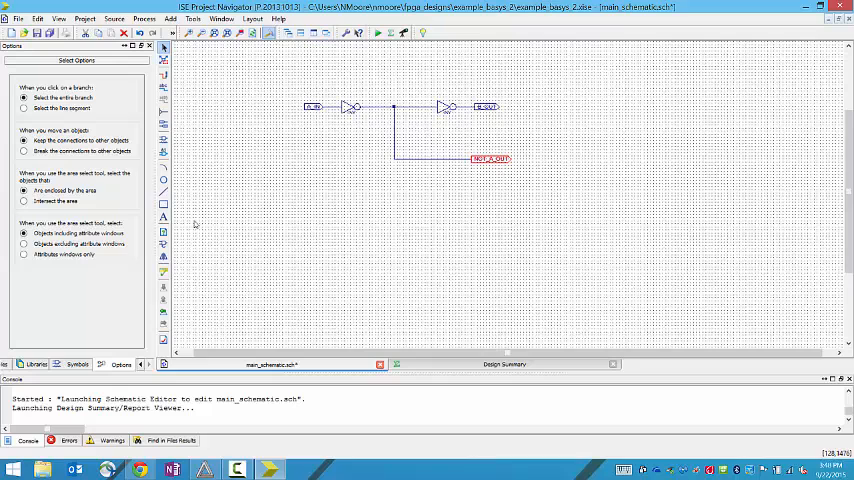
{"action": "mouse_move", "coordinate": [123, 342]}
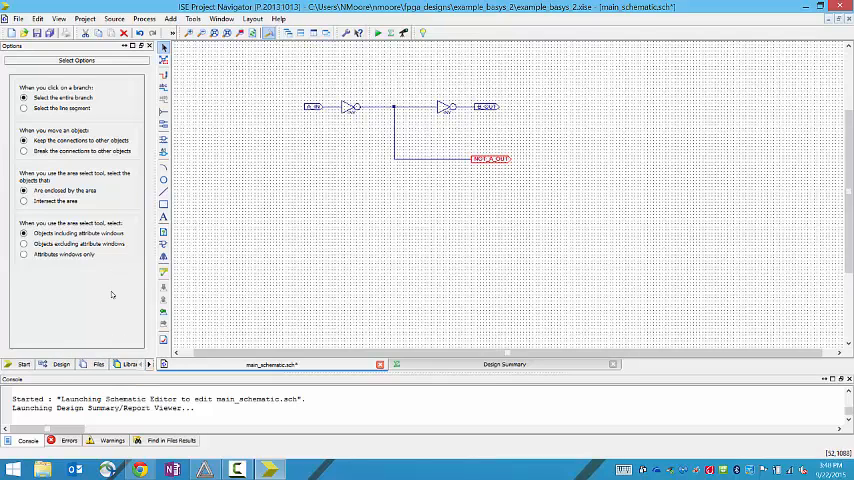
{"action": "left_click", "coordinate": [61, 363]}
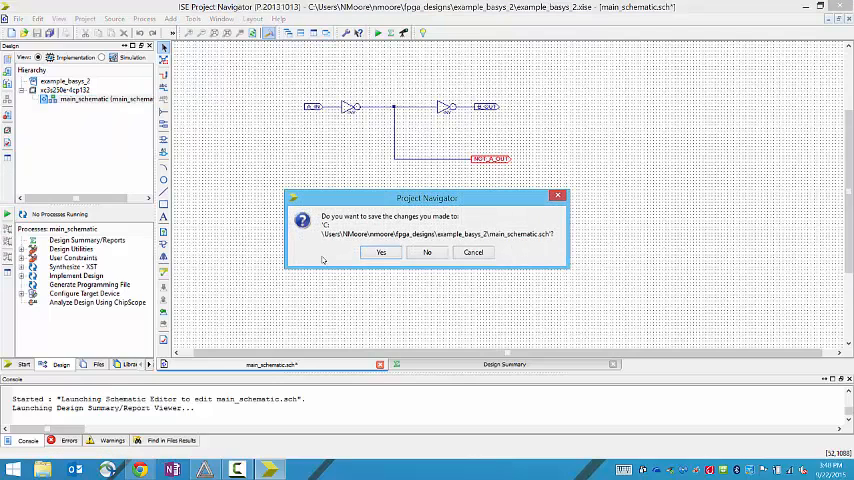
Confirm saving main_schematic.sch at the save prompt
{"action": "left_click", "coordinate": [381, 252]}
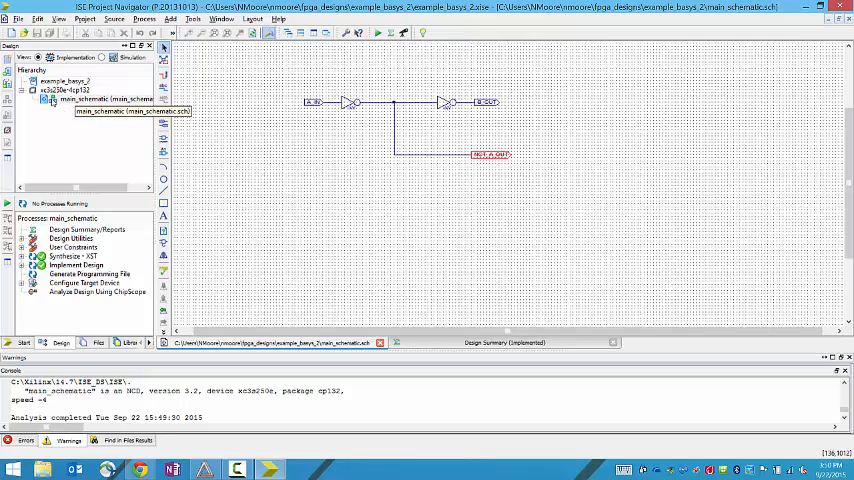
Create an Implementation Constraints File named pinouts.ucf under main_schematic
{"action": "right_click", "coordinate": [105, 99]}
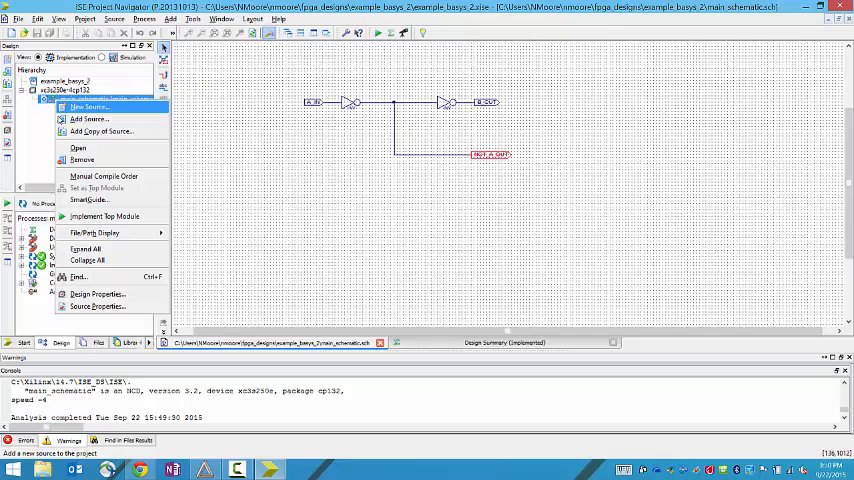
{"action": "mouse_move", "coordinate": [88, 119]}
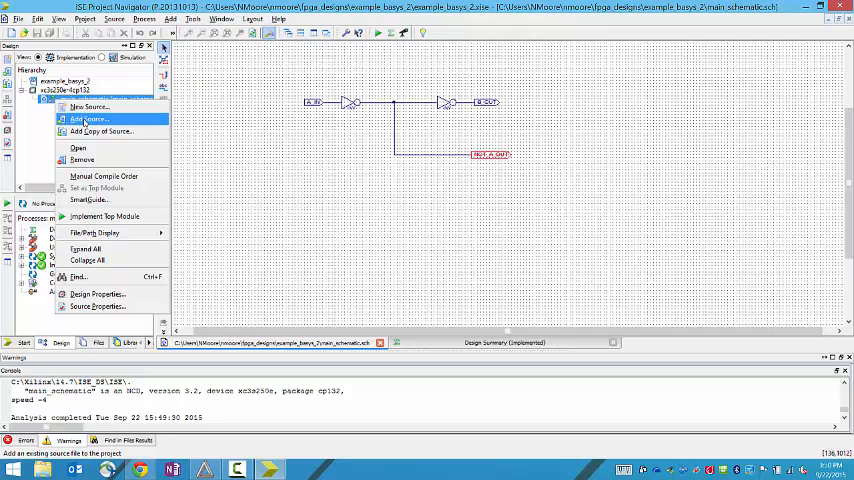
{"action": "left_click", "coordinate": [87, 107]}
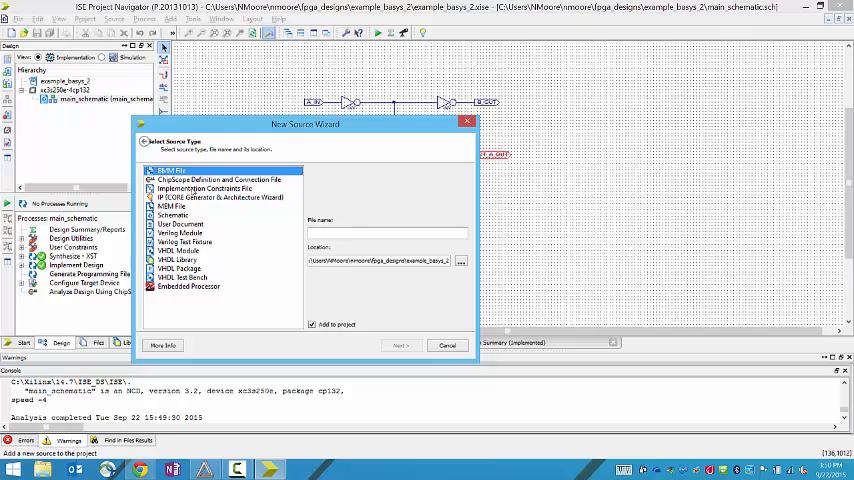
{"action": "left_click", "coordinate": [205, 188]}
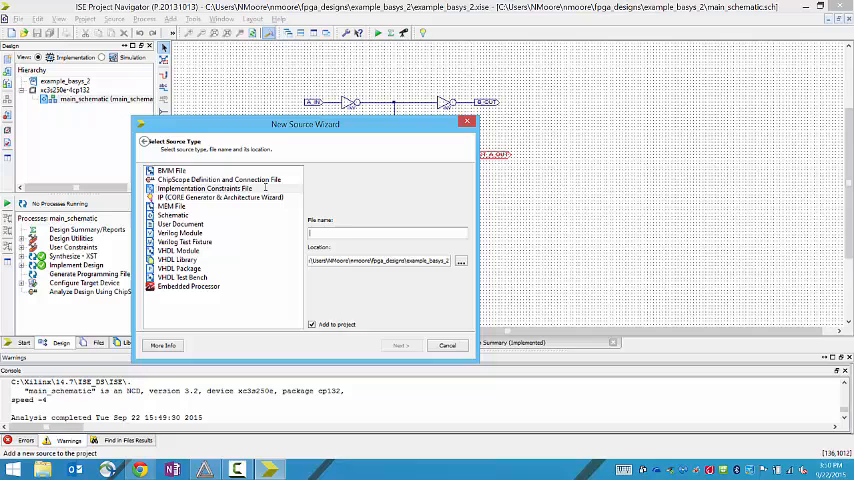
{"action": "type", "text": "pinout"}
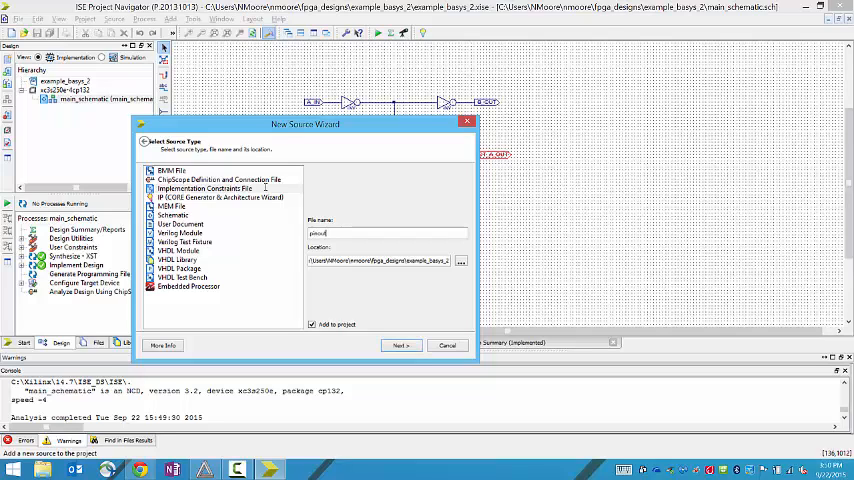
{"action": "type", "text": "ucf"}
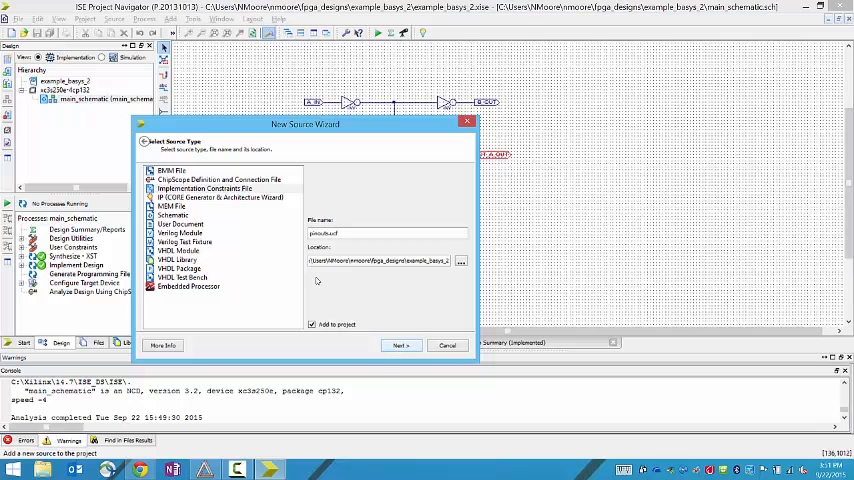
{"action": "left_click", "coordinate": [400, 344]}
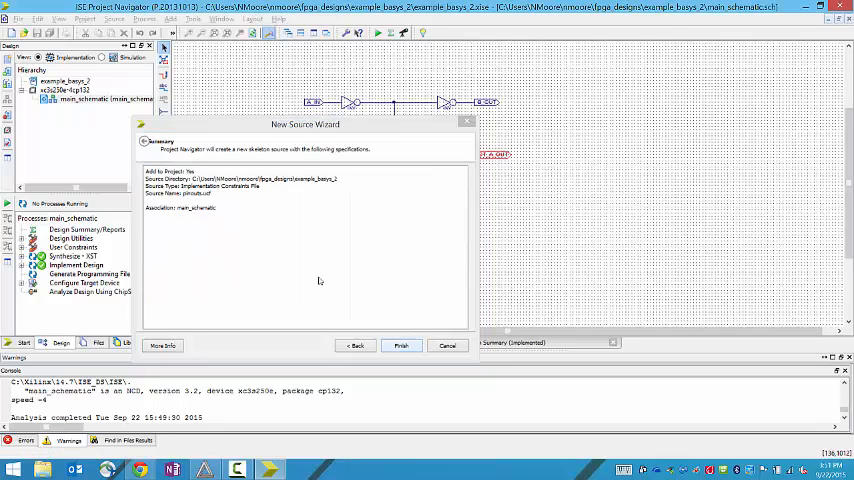
{"action": "left_click", "coordinate": [400, 345]}
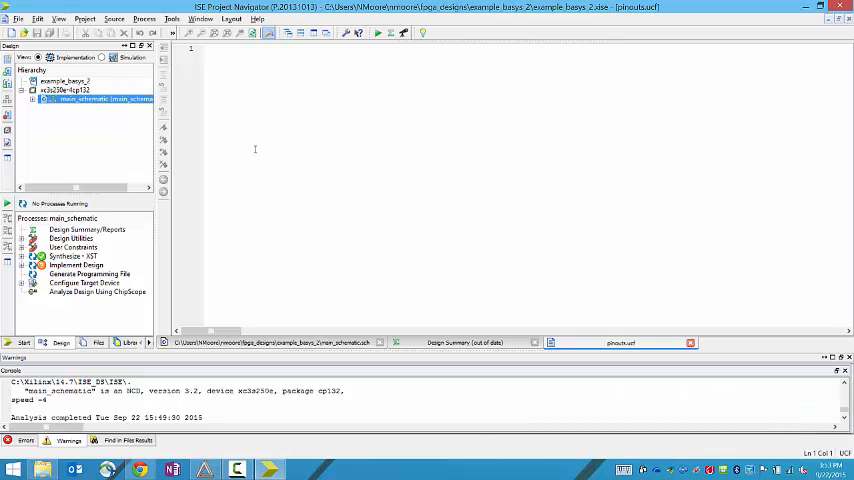
Expand main_schematic in the hierarchy and open pinouts.ucf
{"action": "left_click", "coordinate": [33, 99]}
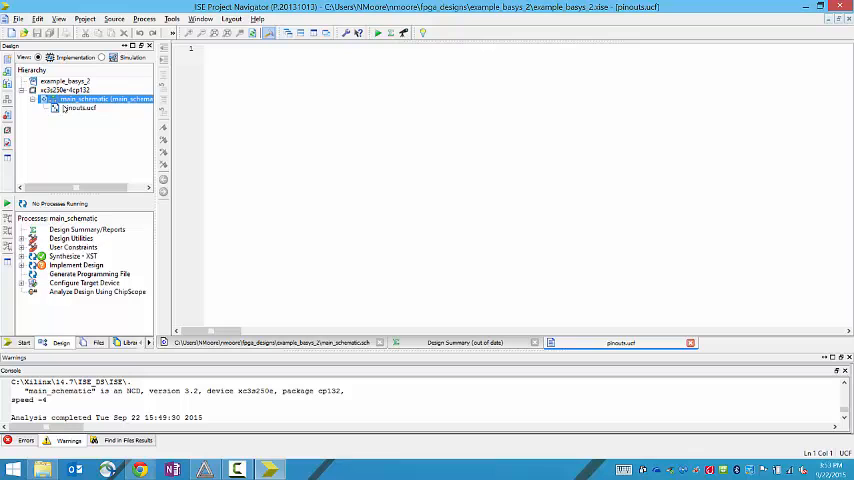
{"action": "double_click", "coordinate": [100, 98]}
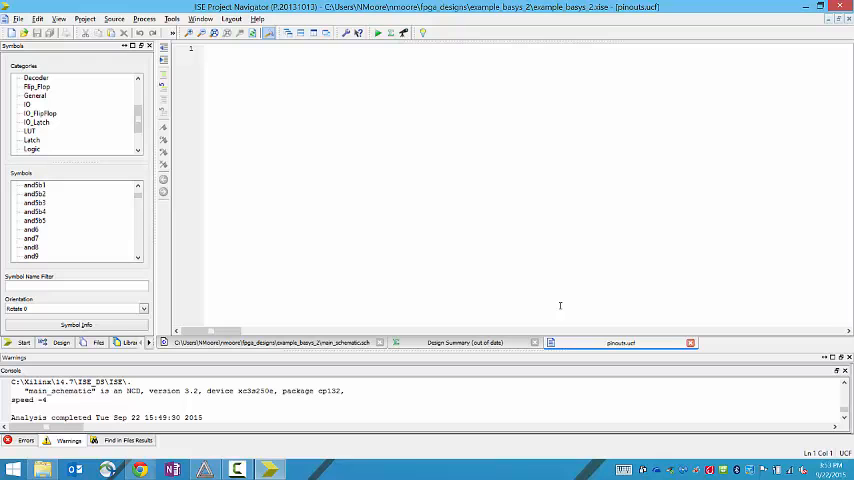
{"action": "mouse_move", "coordinate": [397, 420]}
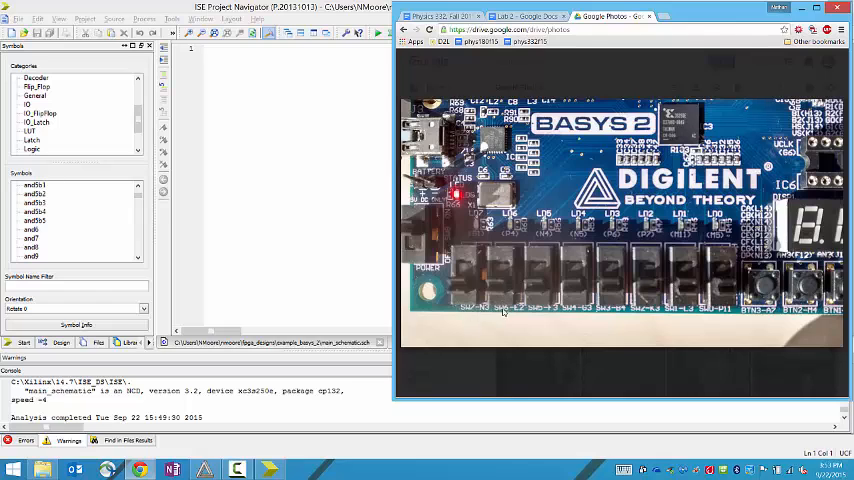
{"action": "mouse_move", "coordinate": [537, 314]}
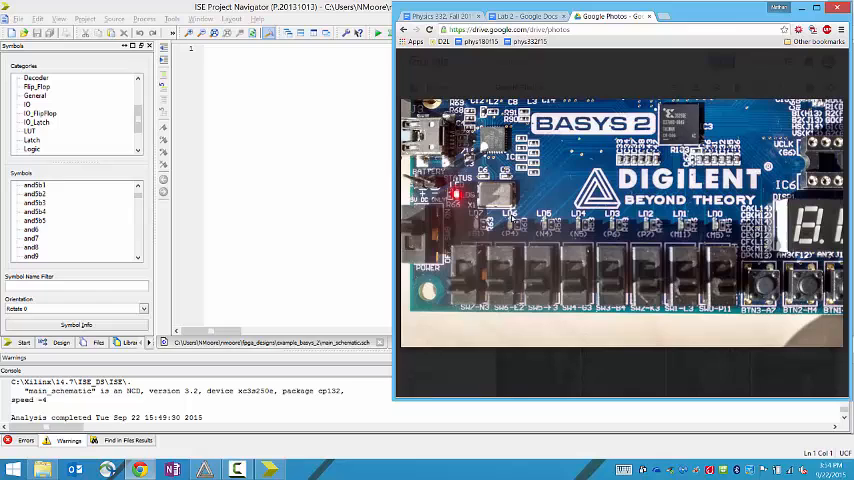
{"action": "mouse_move", "coordinate": [474, 328]}
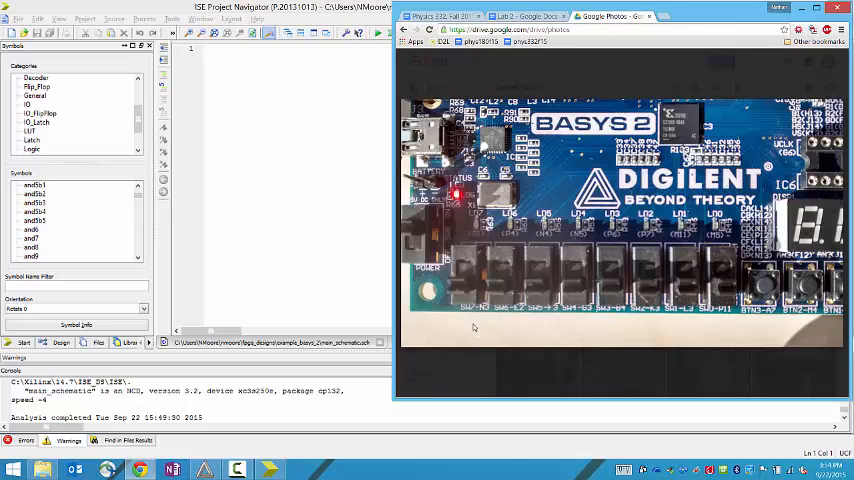
{"action": "mouse_move", "coordinate": [480, 315]}
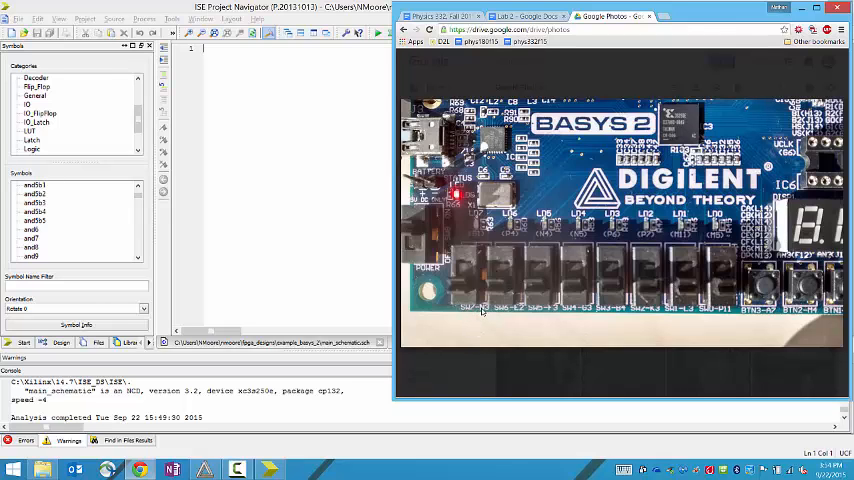
{"action": "mouse_move", "coordinate": [474, 260]}
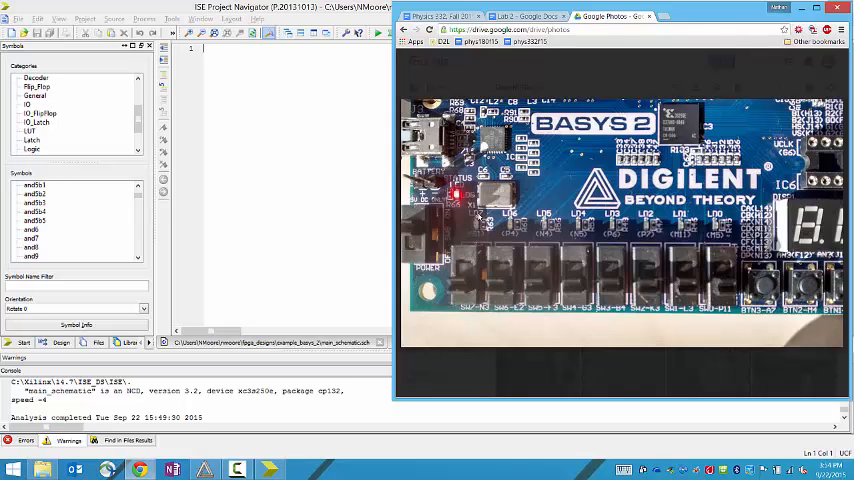
{"action": "mouse_move", "coordinate": [488, 248]}
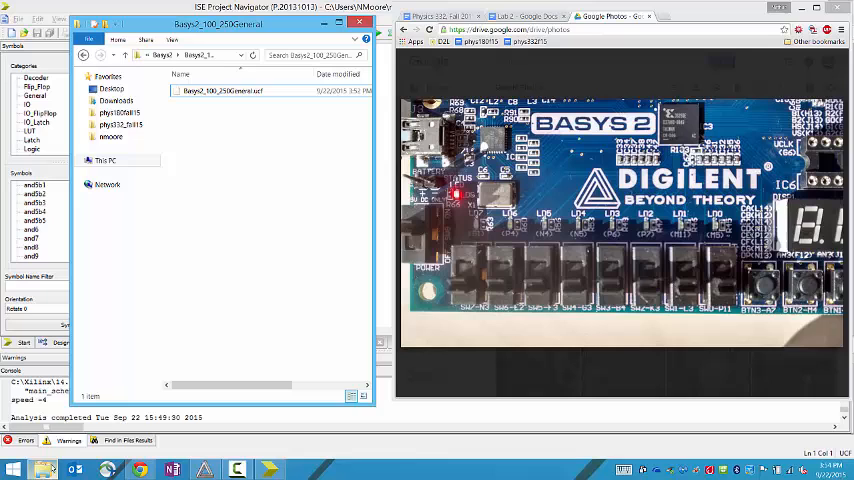
Rename Basys2_100_250General to Basys2_100_250General.ucf.txt, accept the extension warning, and open it
{"action": "left_click", "coordinate": [230, 91]}
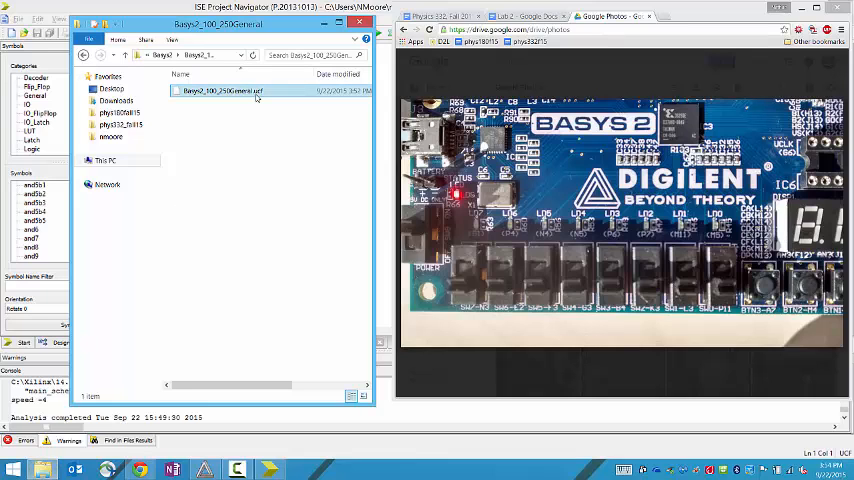
{"action": "left_click", "coordinate": [220, 90]}
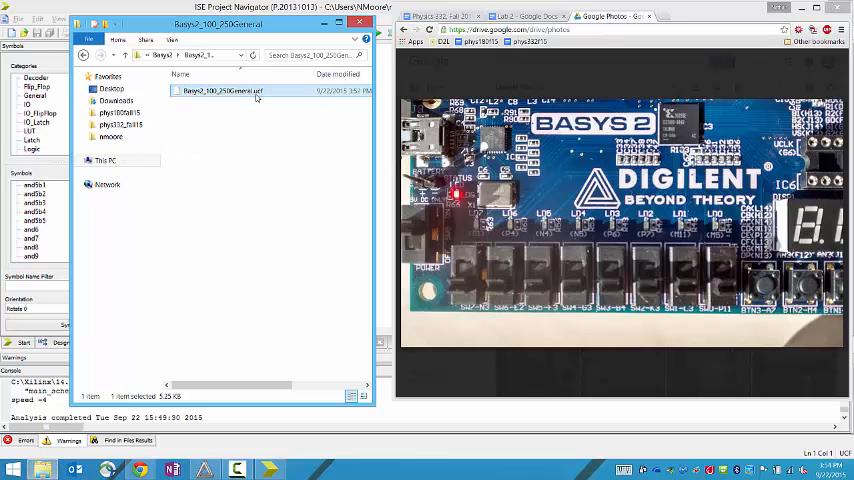
{"action": "double_click", "coordinate": [220, 90]}
{"action": "type", "text": ".txt"}
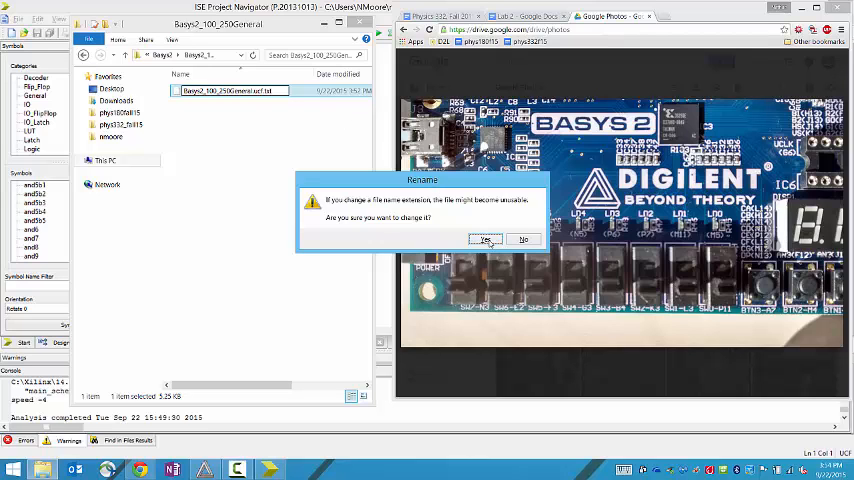
{"action": "left_click", "coordinate": [485, 239]}
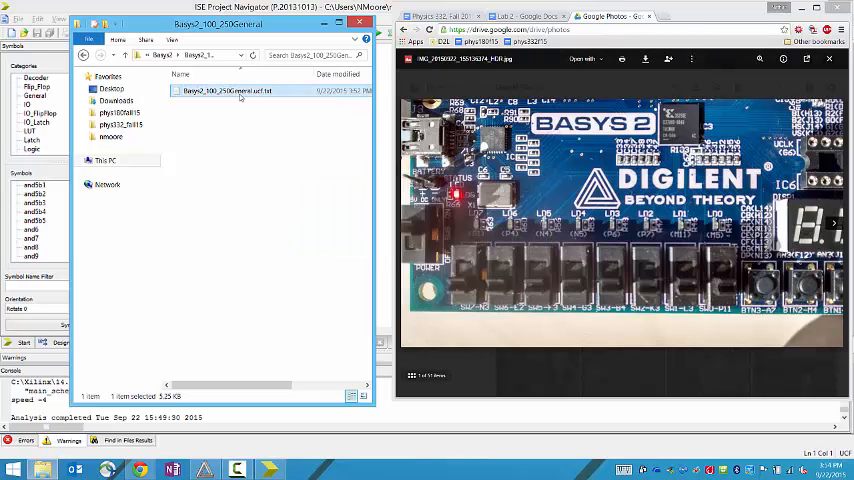
{"action": "double_click", "coordinate": [225, 91]}
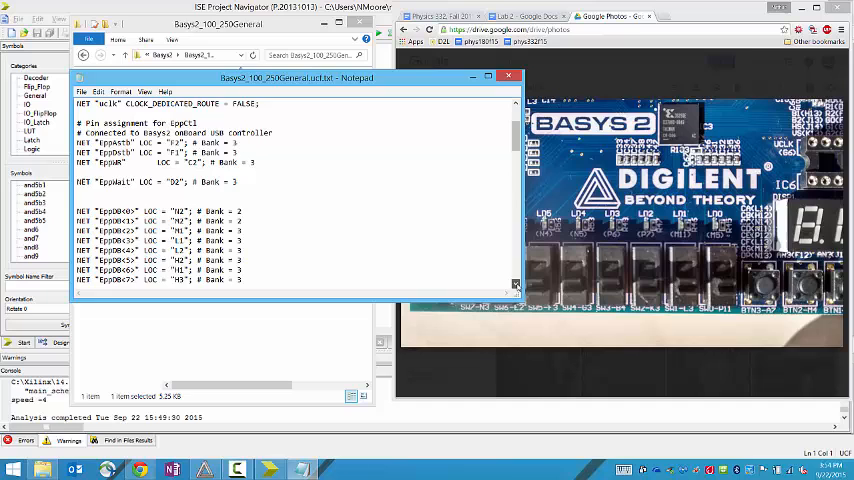
Copy the NET "sw<7>" pin assignment line from the constraints file, then minimize Notepad
{"action": "scroll", "scroll_direction": "down", "scroll_amount": 3}
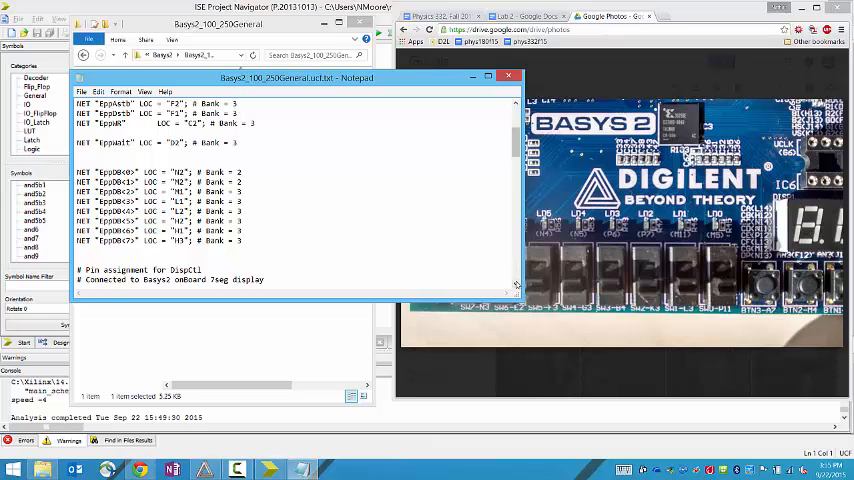
{"action": "scroll", "scroll_direction": "down", "scroll_amount": 3}
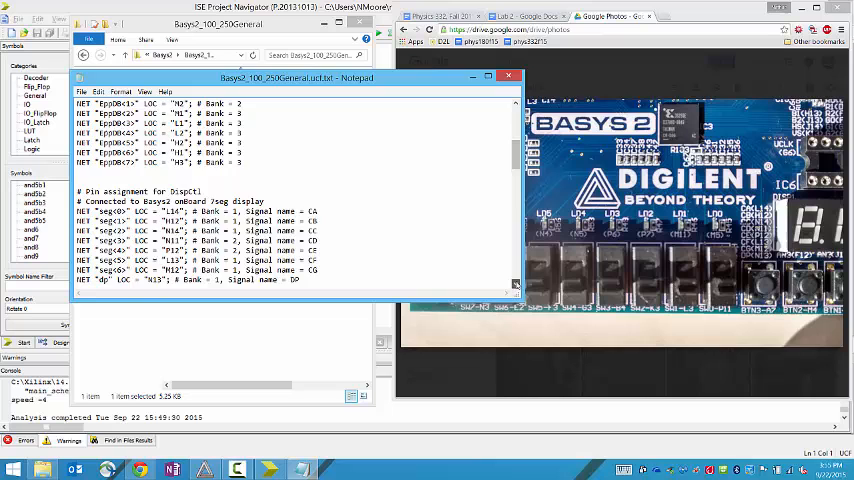
{"action": "scroll", "scroll_direction": "down", "scroll_amount": 3}
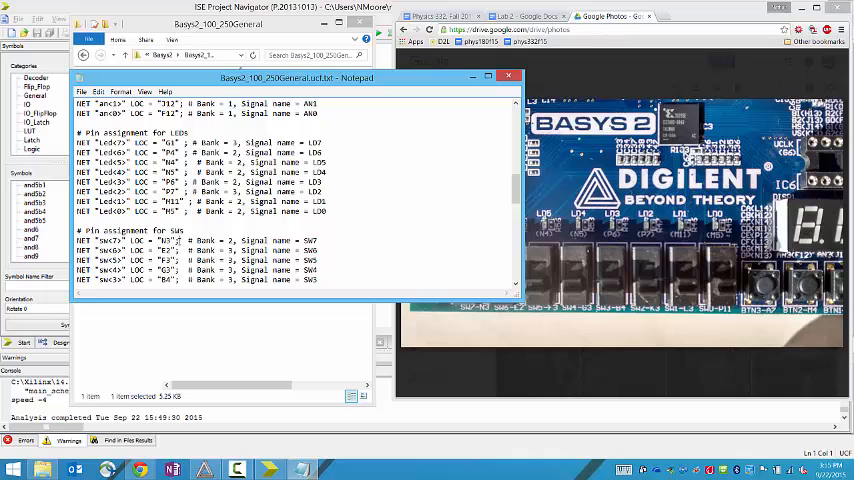
{"action": "double_click", "coordinate": [120, 240]}
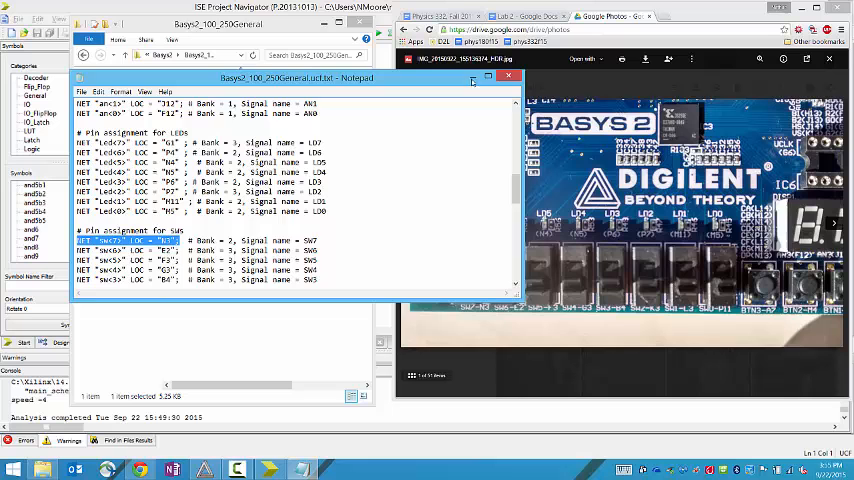
{"action": "left_click", "coordinate": [508, 77]}
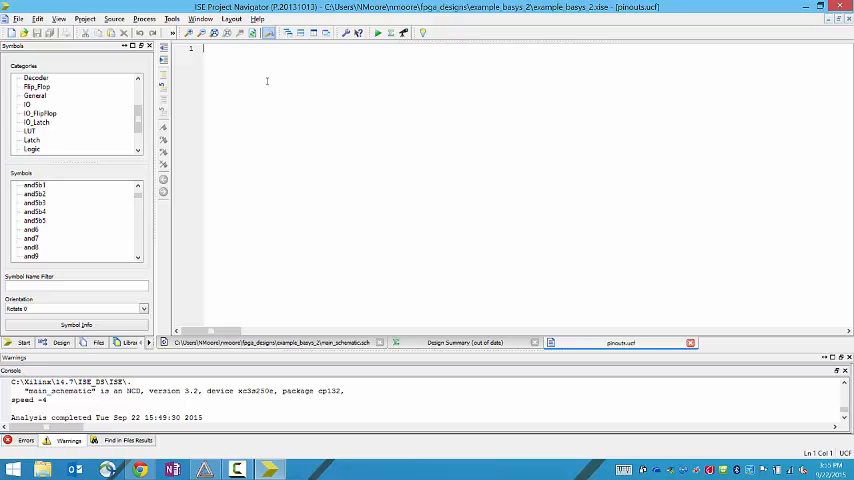
Enter the pin lines NET "sw<7>" LOC = "N3" and NET "A_IN" LOC = "M3" in pinouts.ucf
{"action": "type", "text": "NET \"sw<7>\" LOC = \"N3\";"}
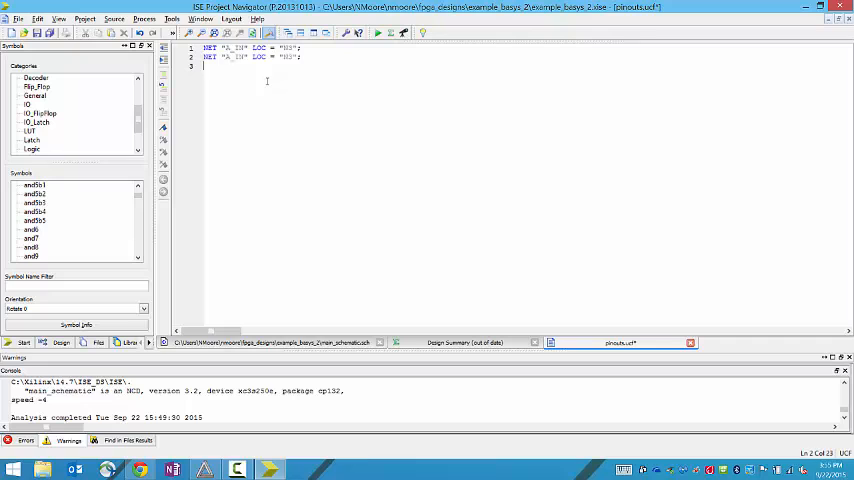
{"action": "type", "text": "NET \"A_IN\" LOC = \"M3\";"}
{"action": "type", "text": "NET \"NOT_A_OUT\" LOC = \"P4\""}
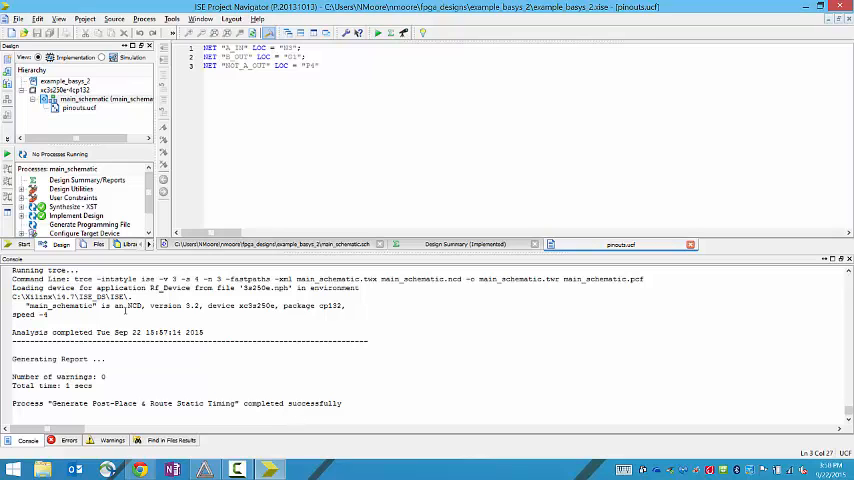
Run Generate Programming File from its right-click menu in the Processes pane
{"action": "left_click", "coordinate": [91, 224]}
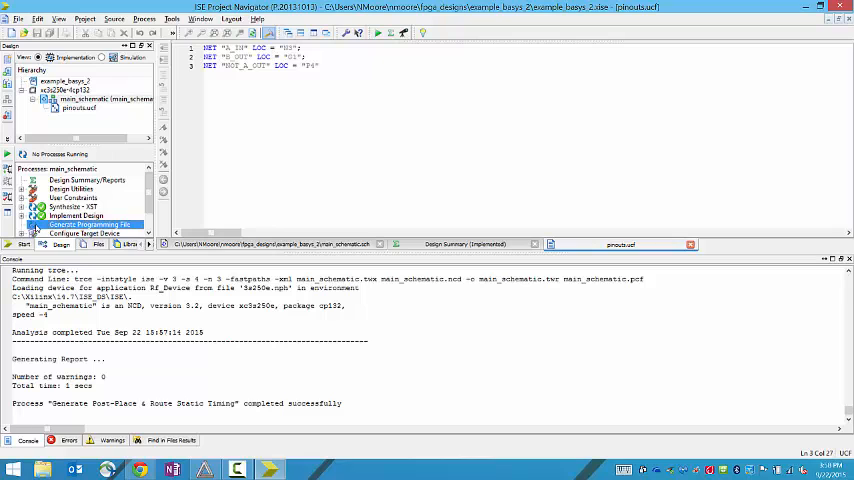
{"action": "right_click", "coordinate": [90, 224]}
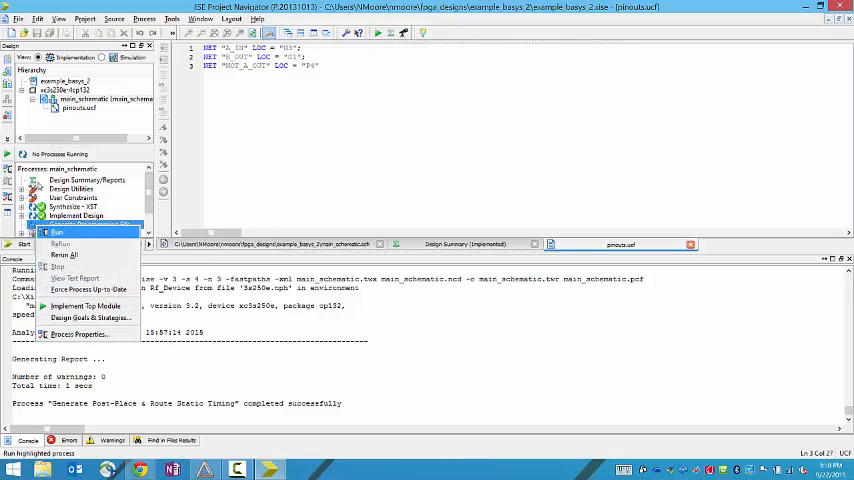
{"action": "left_click", "coordinate": [57, 232]}
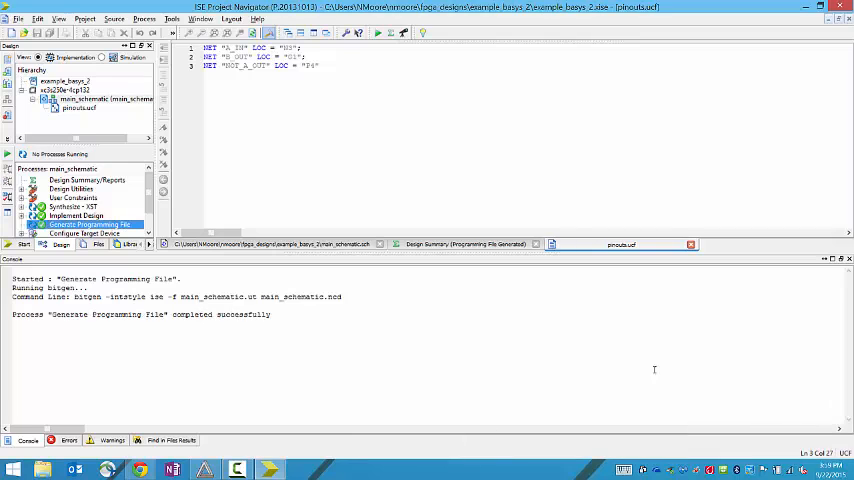
{"action": "left_click", "coordinate": [68, 440]}
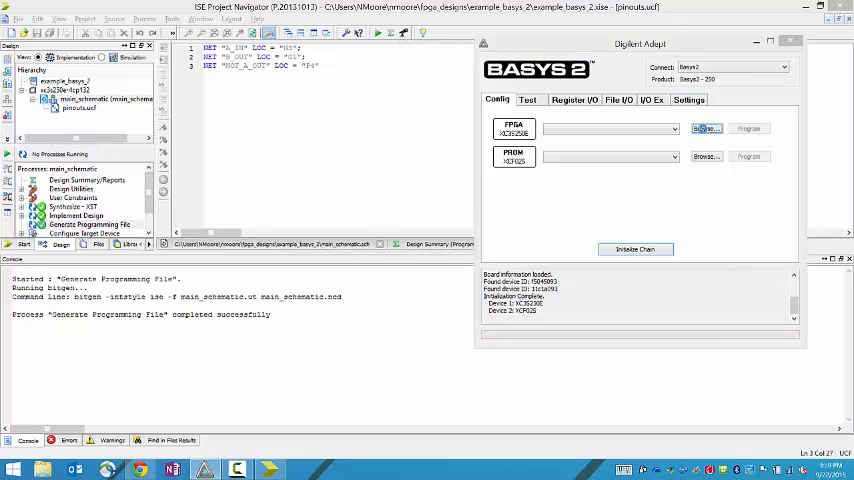
Browse for the FPGA configuration file and select example.bit in example_basys2
{"action": "left_click", "coordinate": [705, 128]}
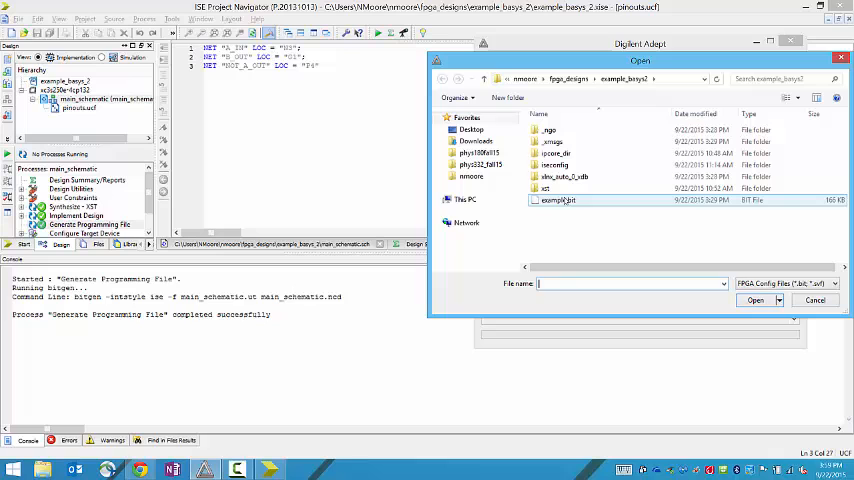
{"action": "mouse_move", "coordinate": [558, 200]}
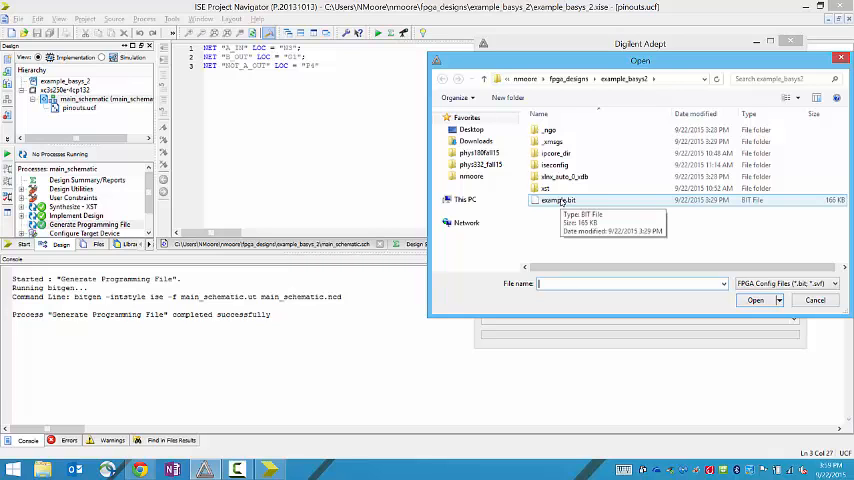
{"action": "left_click", "coordinate": [558, 200]}
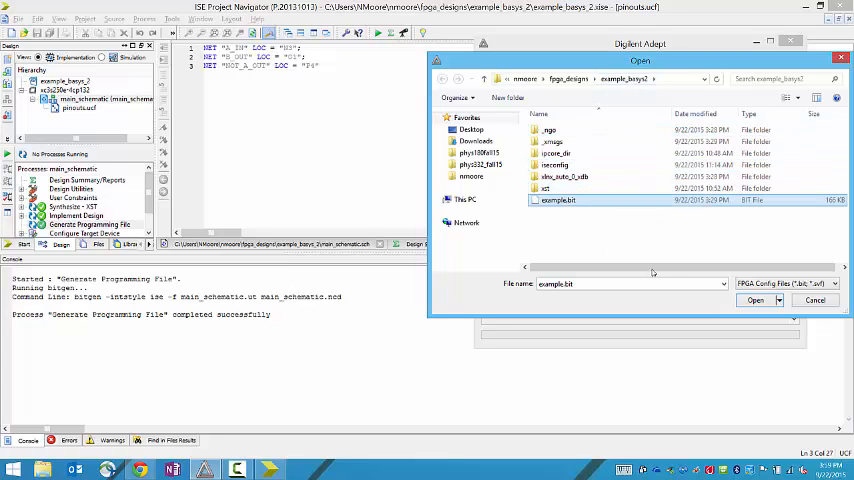
{"action": "left_click", "coordinate": [558, 200]}
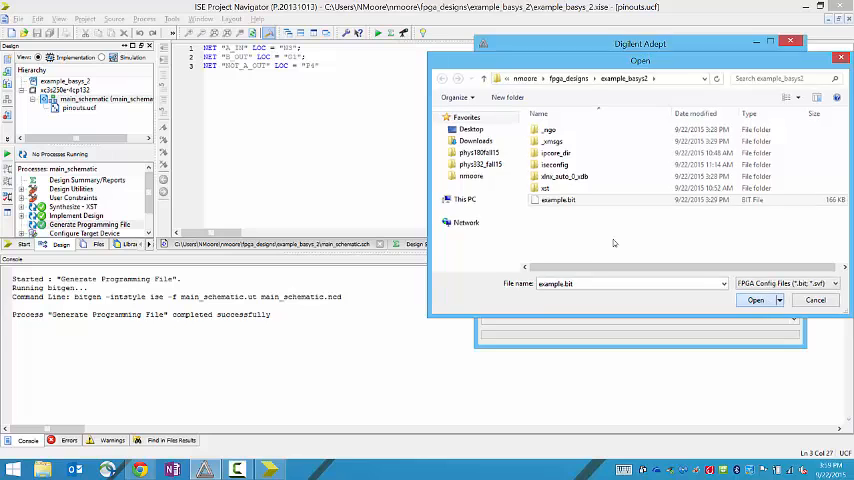
Load example.bit and program the FPGA, accepting the startup clock warning
{"action": "left_click", "coordinate": [755, 300]}
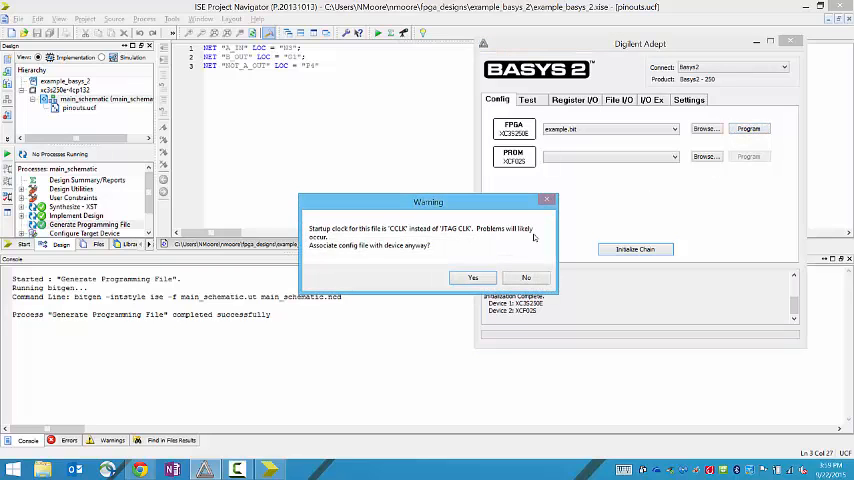
{"action": "left_click", "coordinate": [472, 277]}
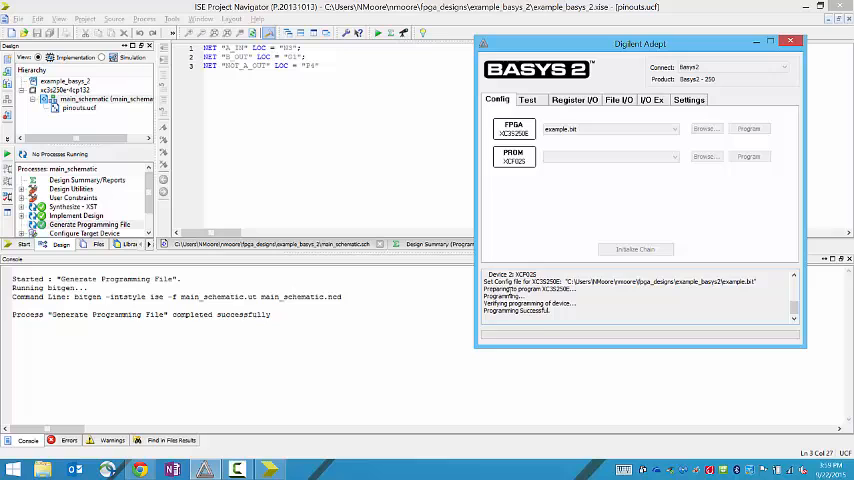